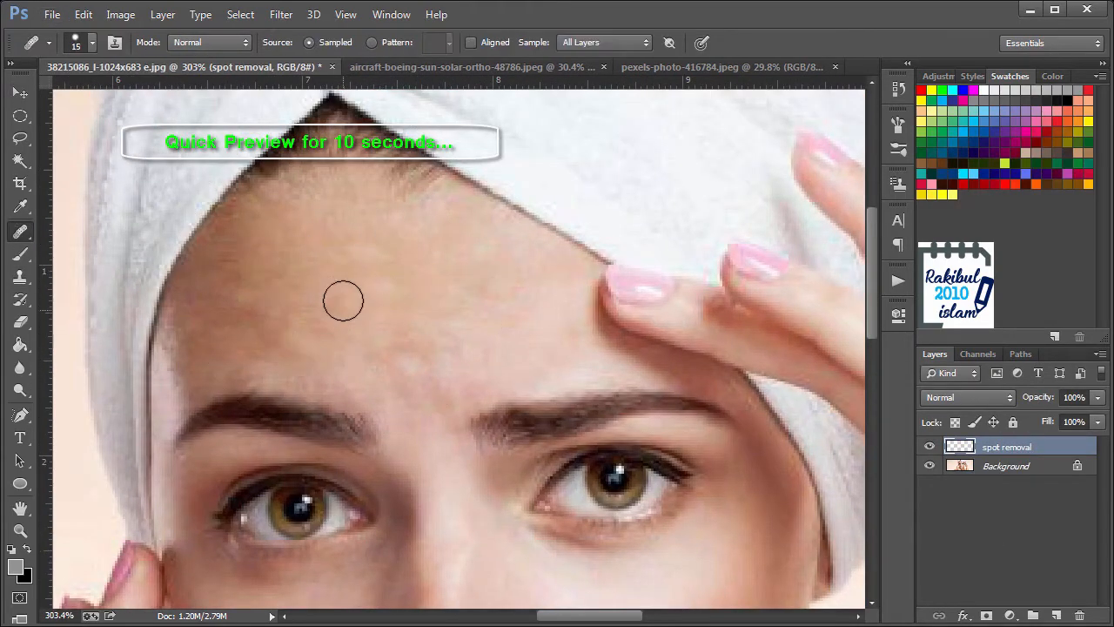
- Switch document tabs and select the Spot Healing Brush Tool
click(696, 67)
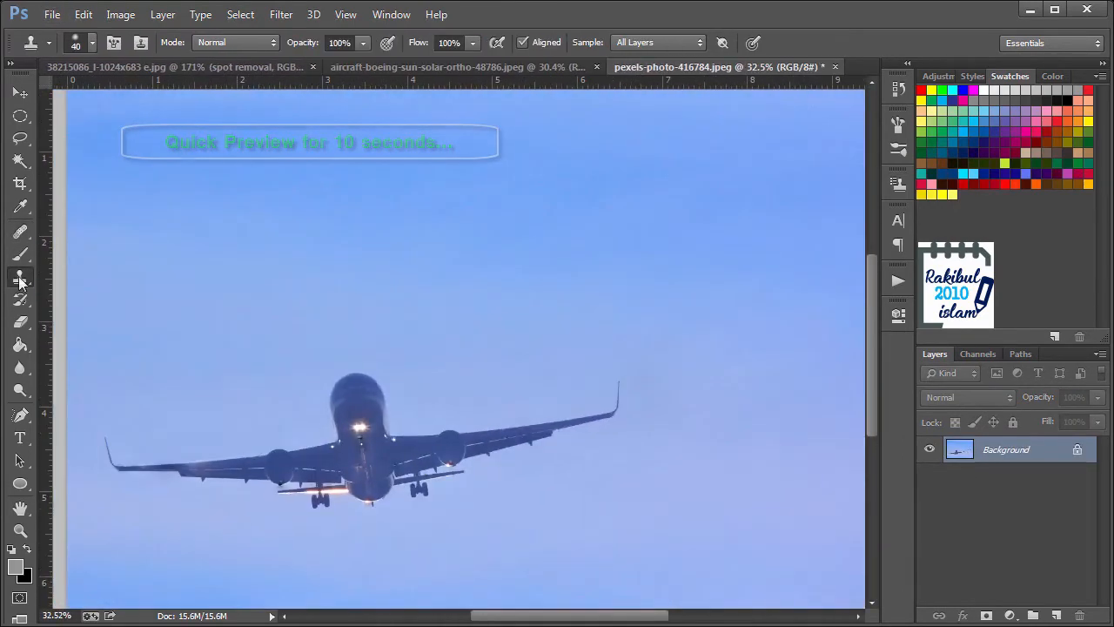
click(148, 67)
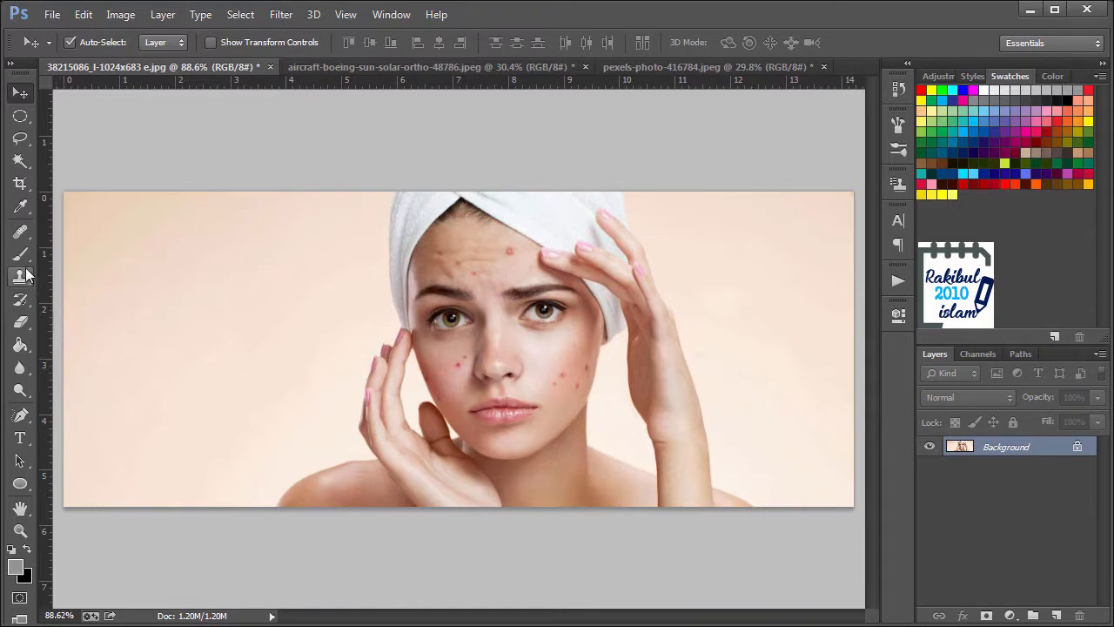
right_click(21, 232)
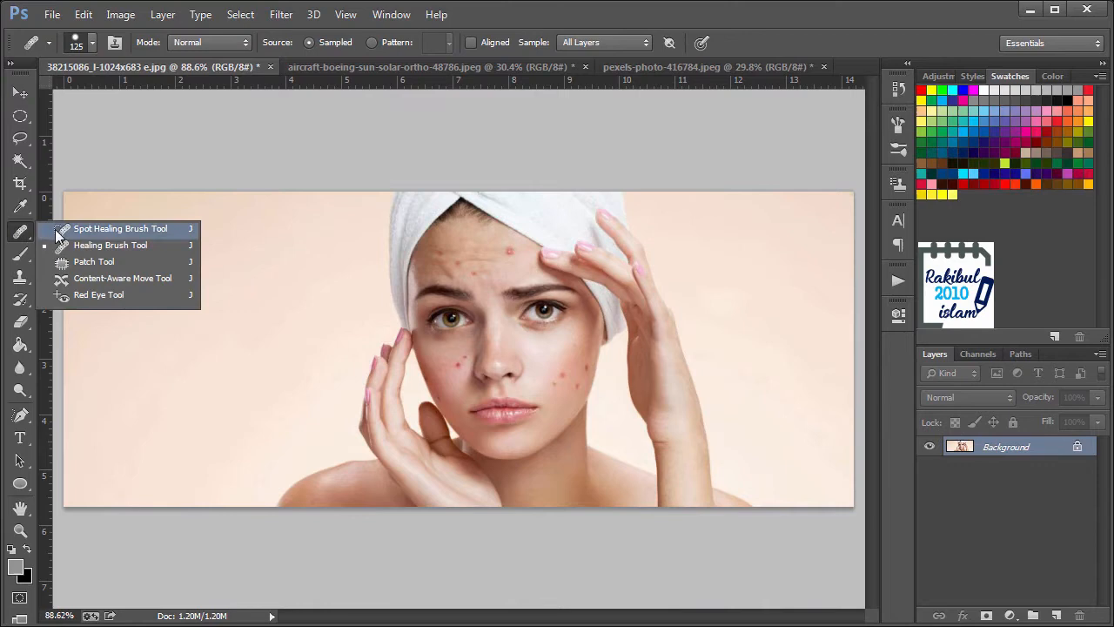
mouse_move(120, 244)
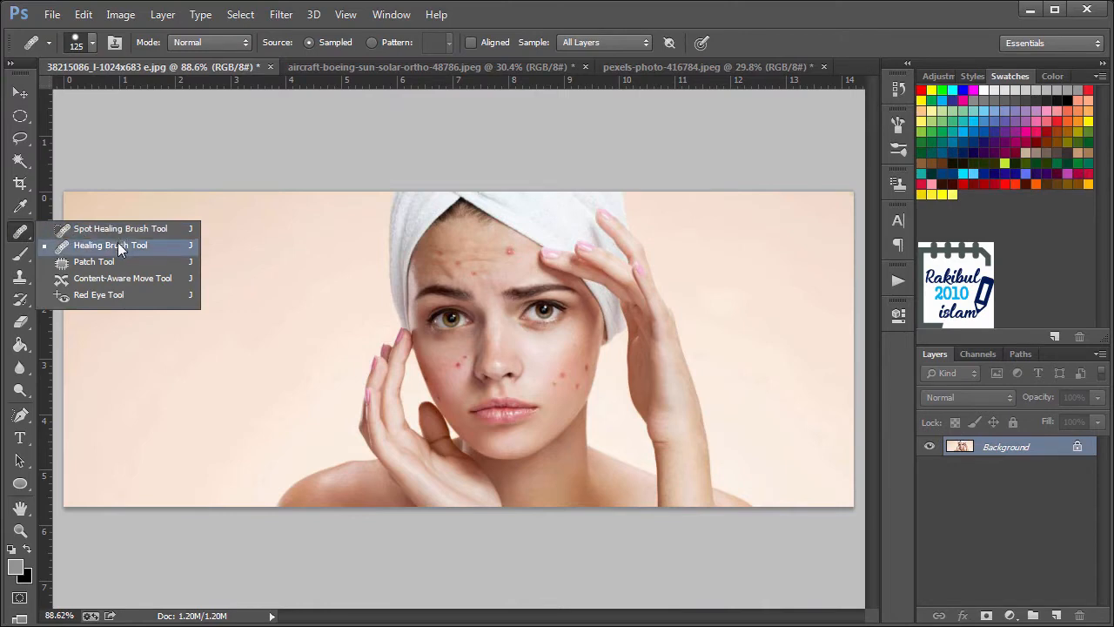
mouse_move(126, 248)
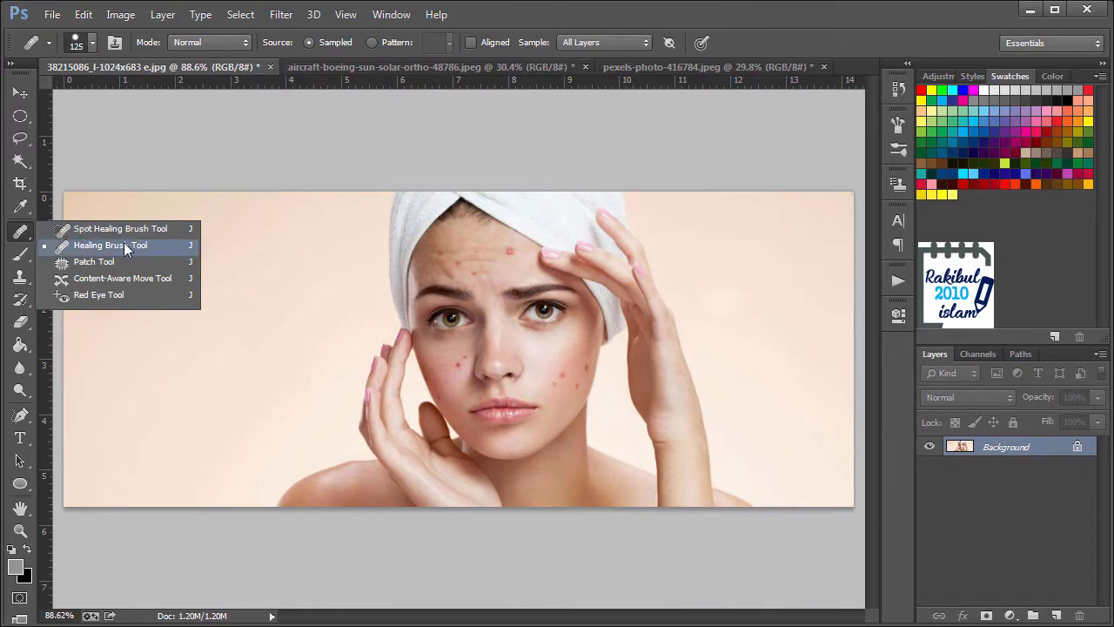
click(120, 228)
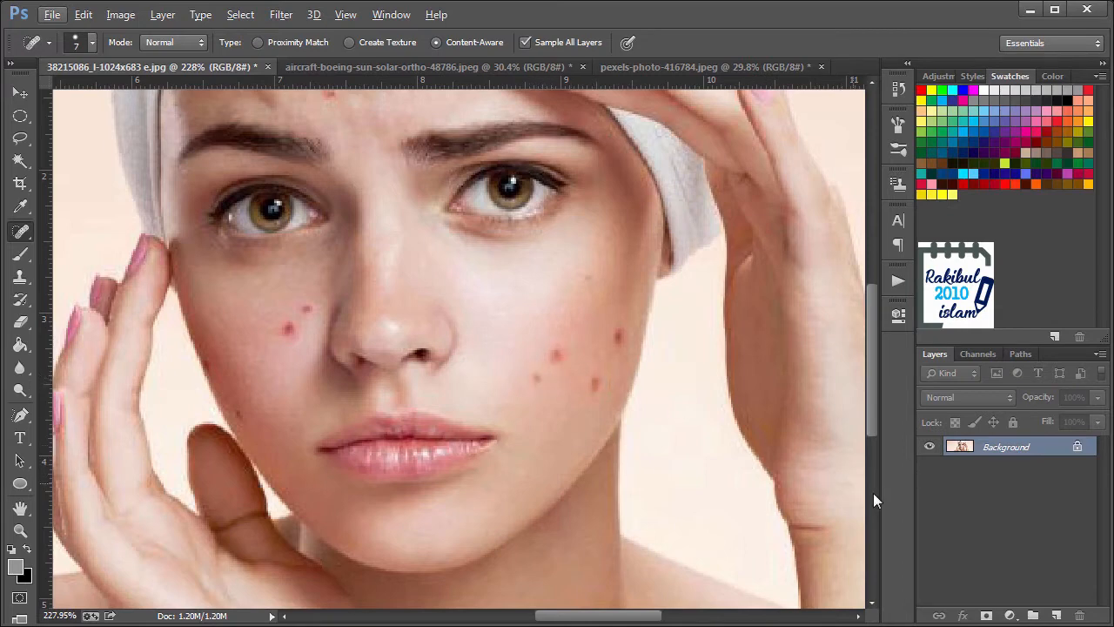
- Add a new empty layer and begin renaming it 'spot remo'
click(1056, 615)
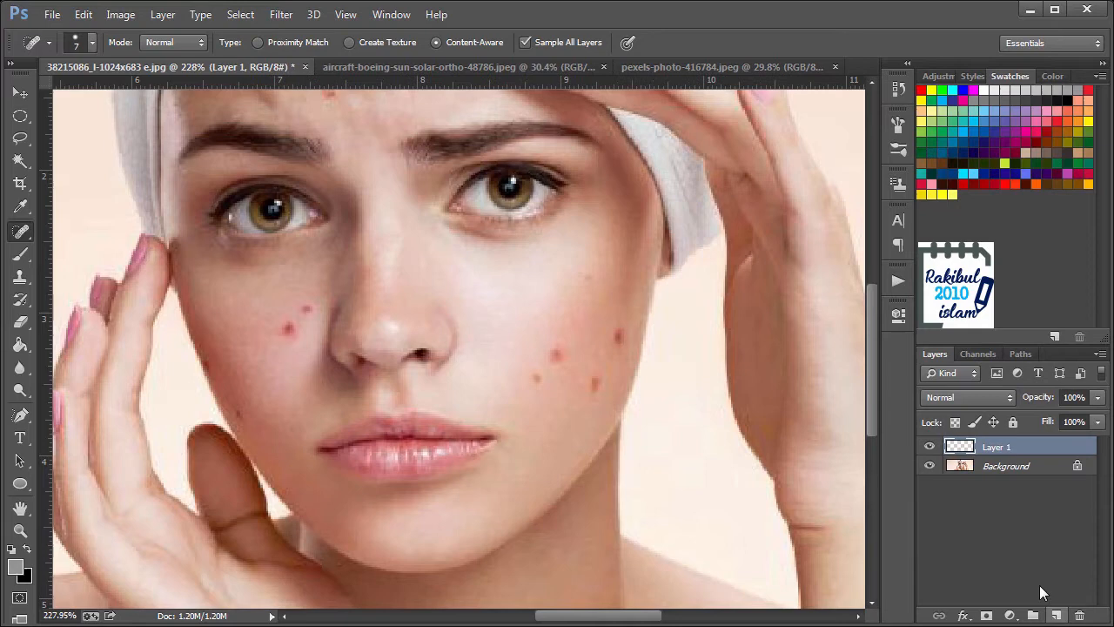
double_click(997, 447)
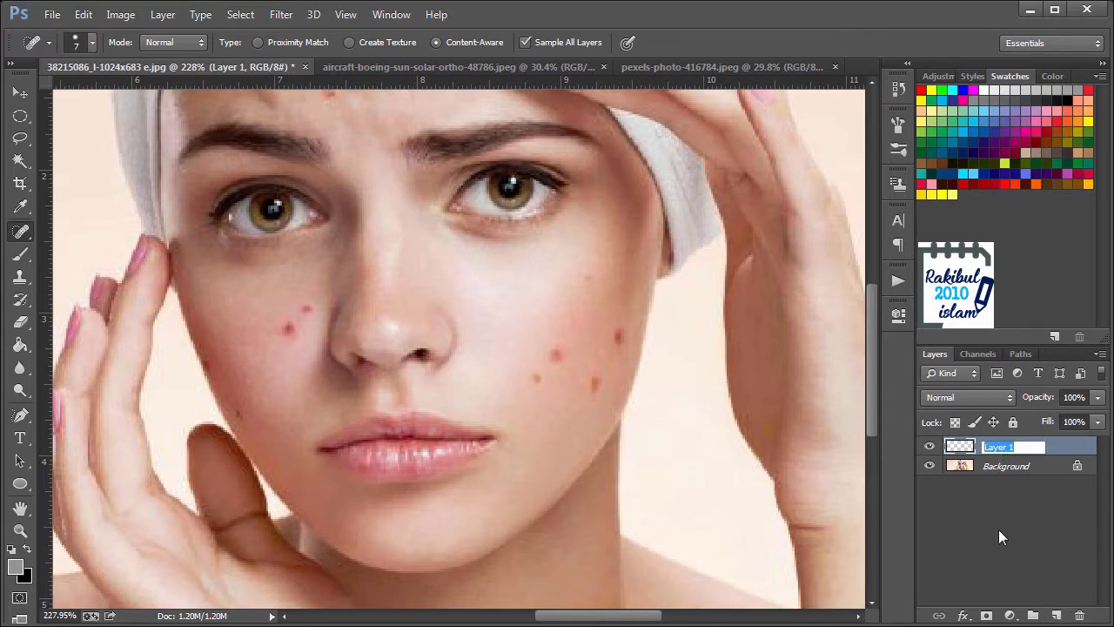
text(s)
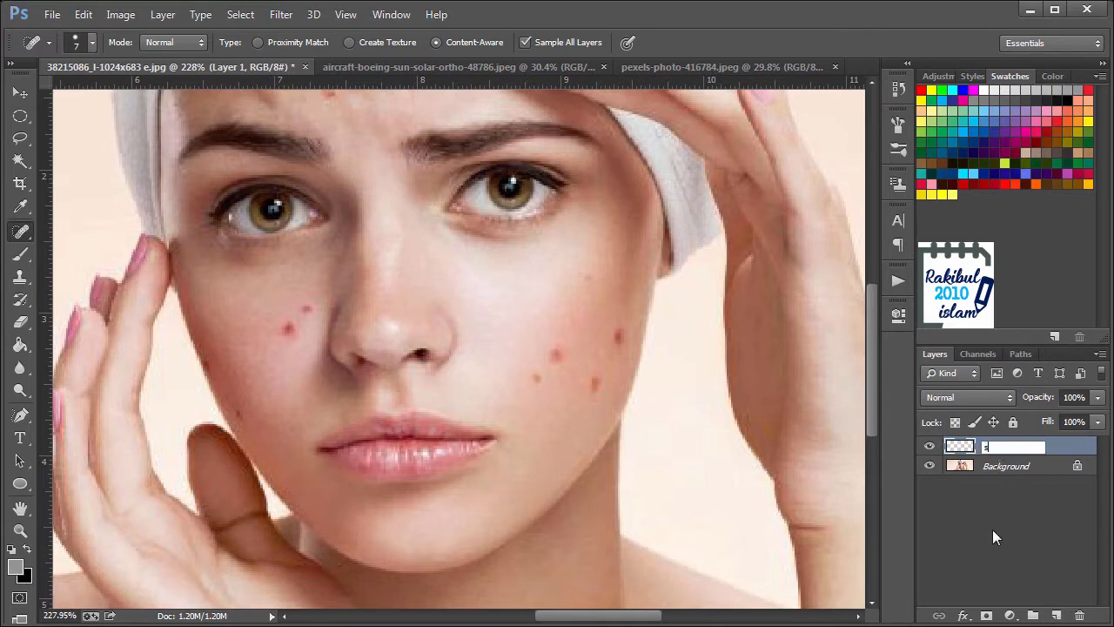
text(spot removal)
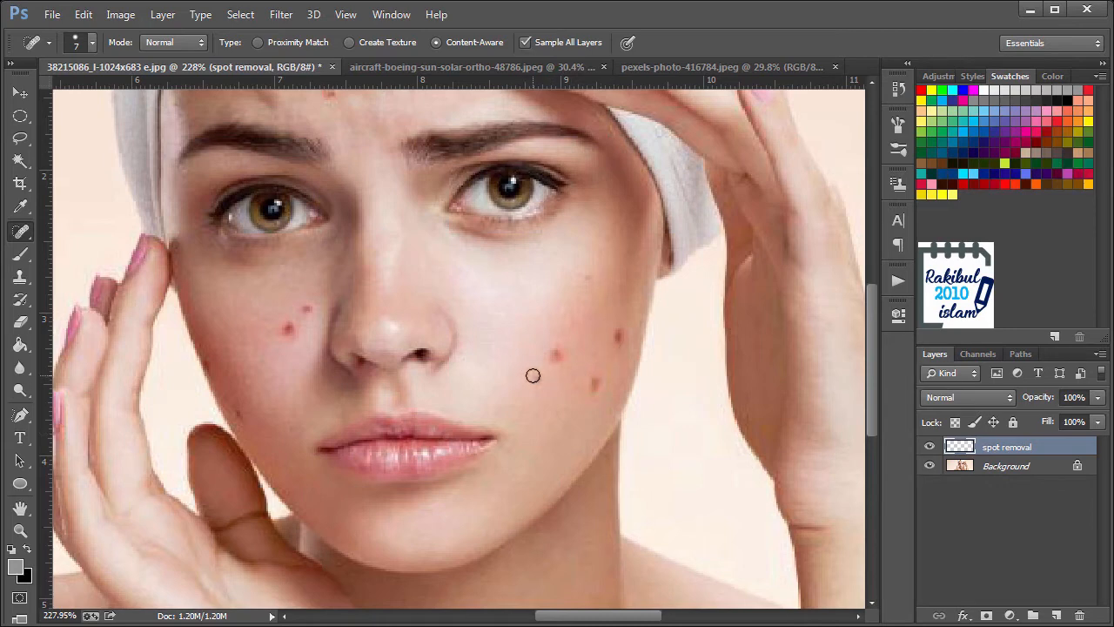
mouse_move(537, 378)
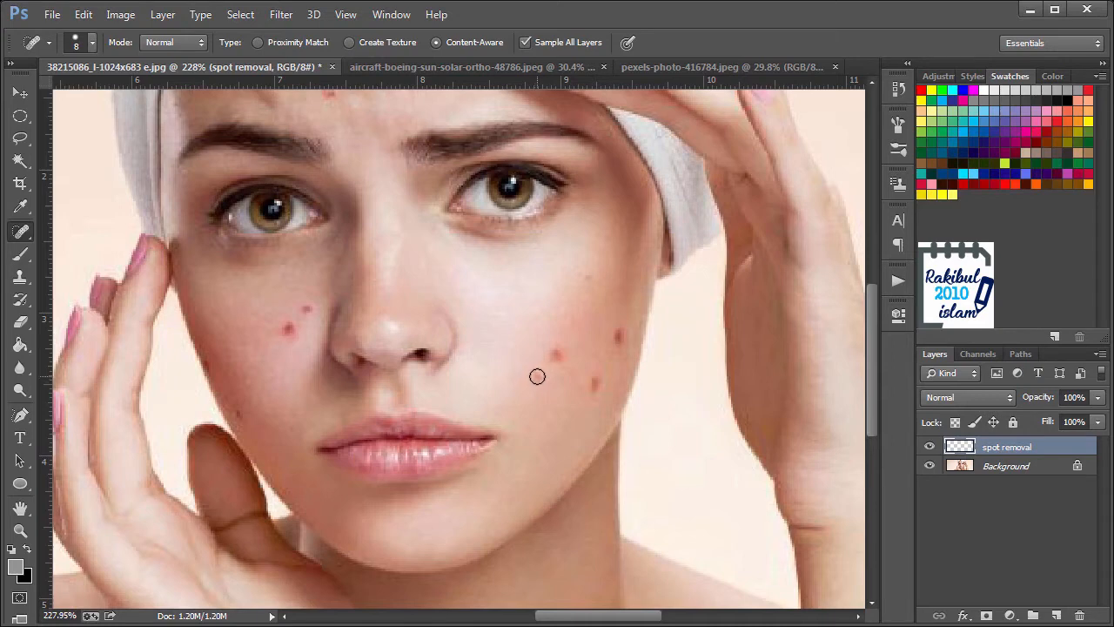
- Open the brush settings to size the Spot Healing Brush to about 9 px
click(90, 42)
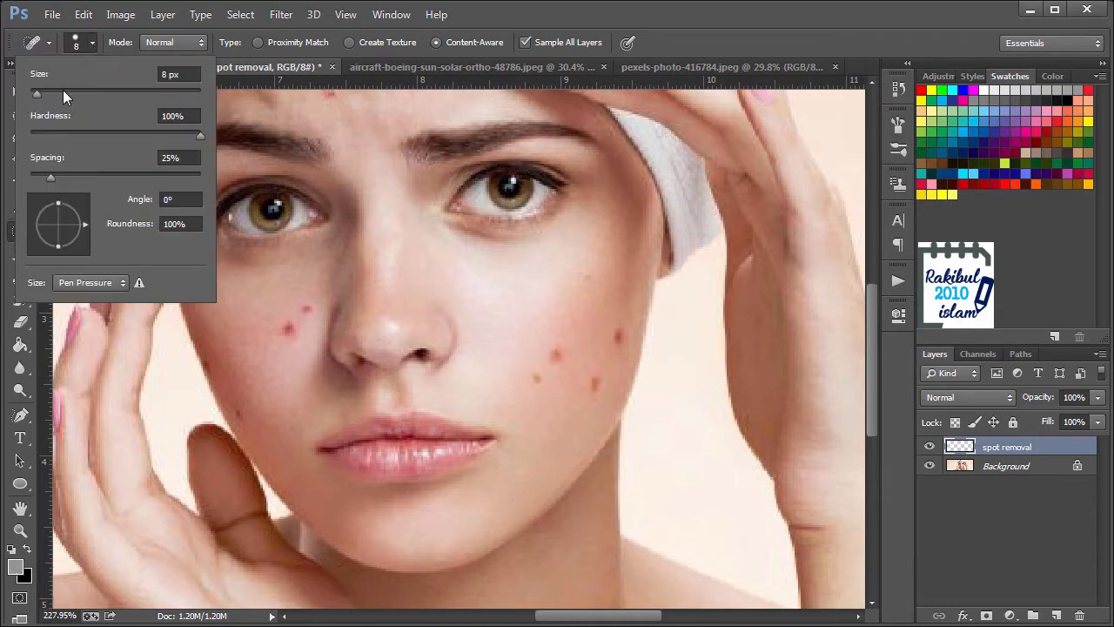
mouse_move(44, 96)
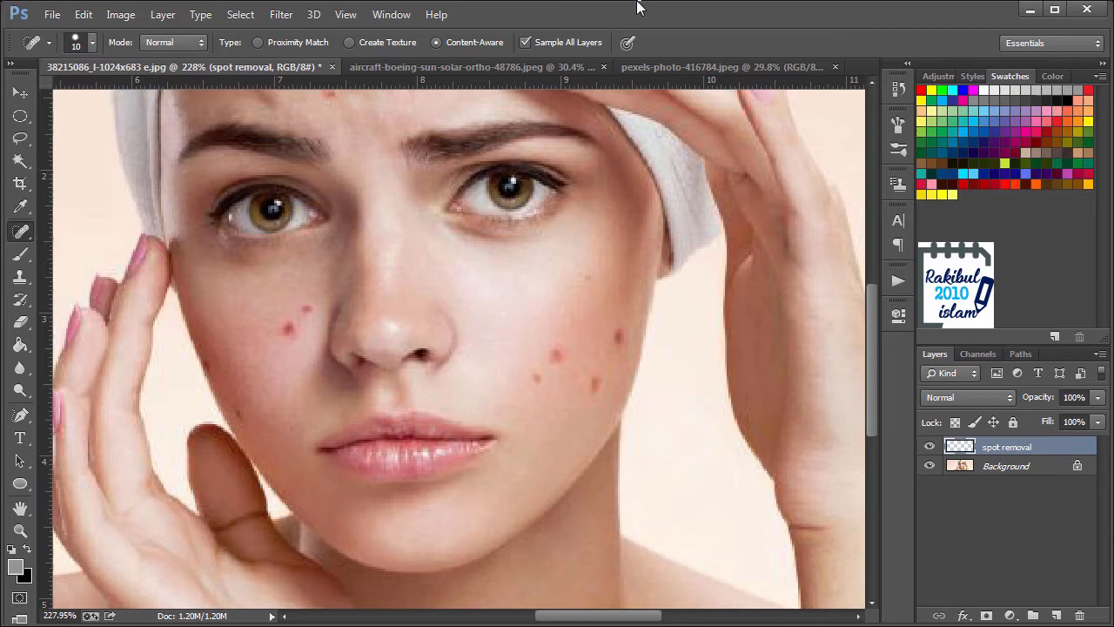
mouse_move(535, 381)
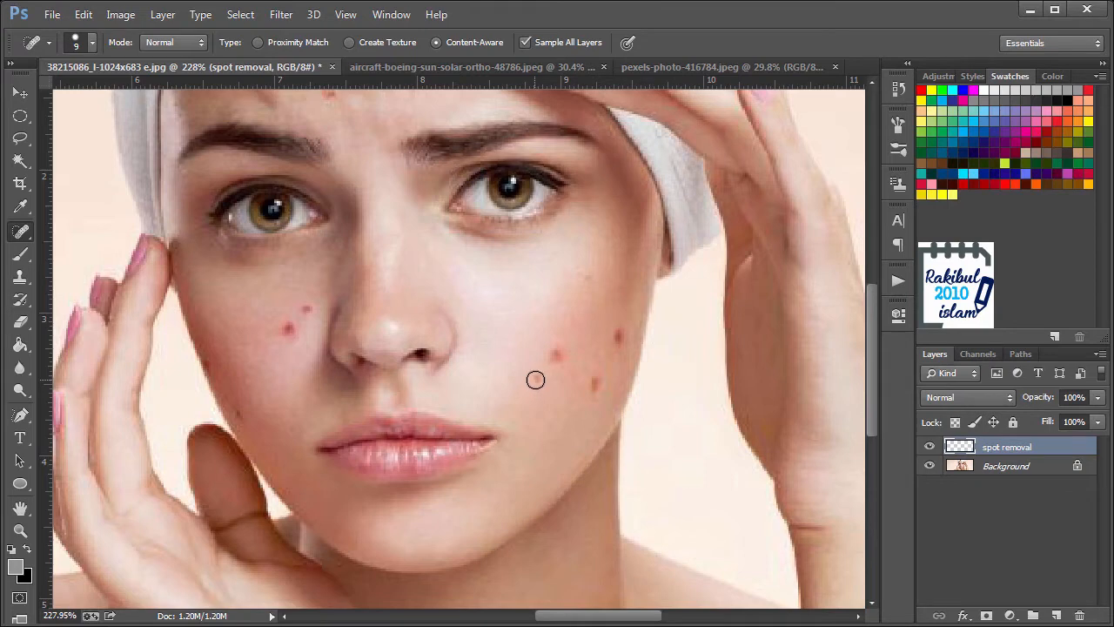
mouse_move(586, 506)
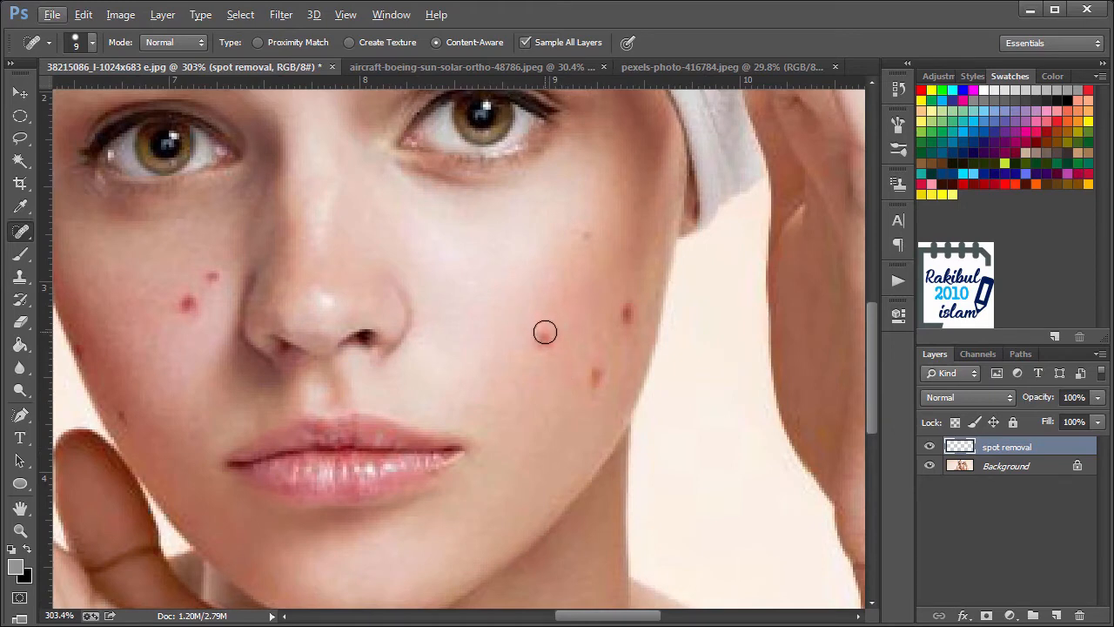
- Heal two red blemishes on her cheek near the nose
click(544, 338)
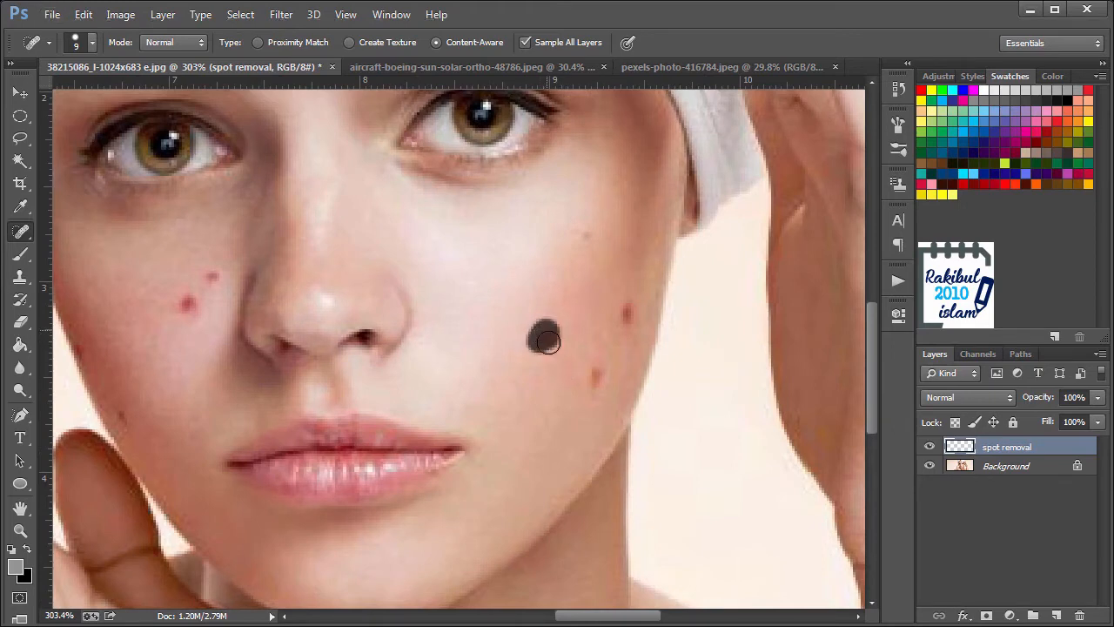
click(544, 339)
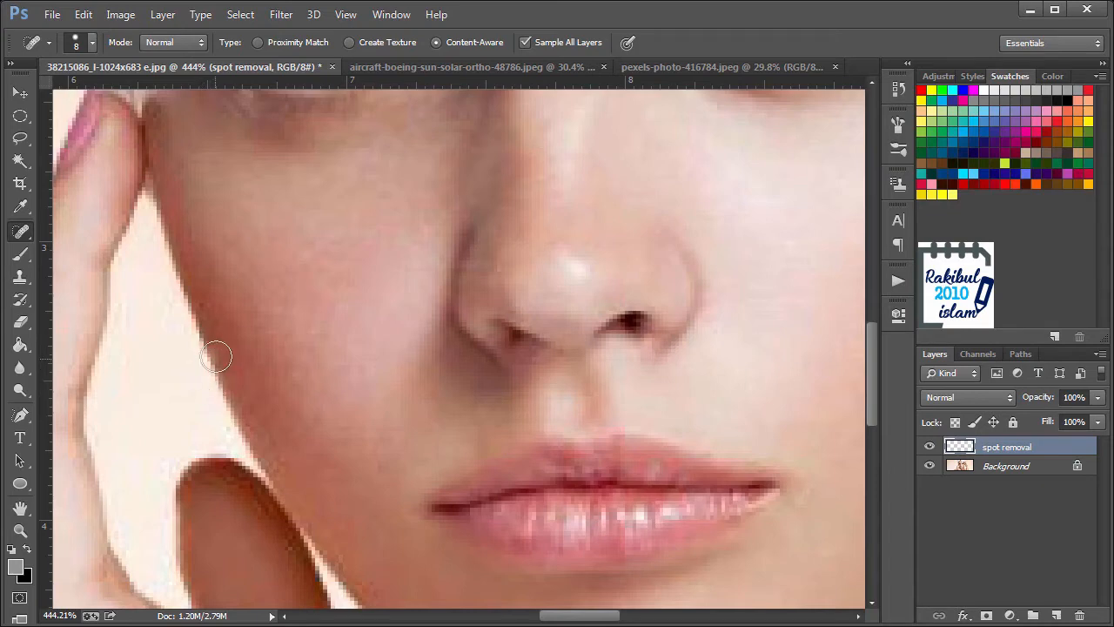
mouse_move(224, 356)
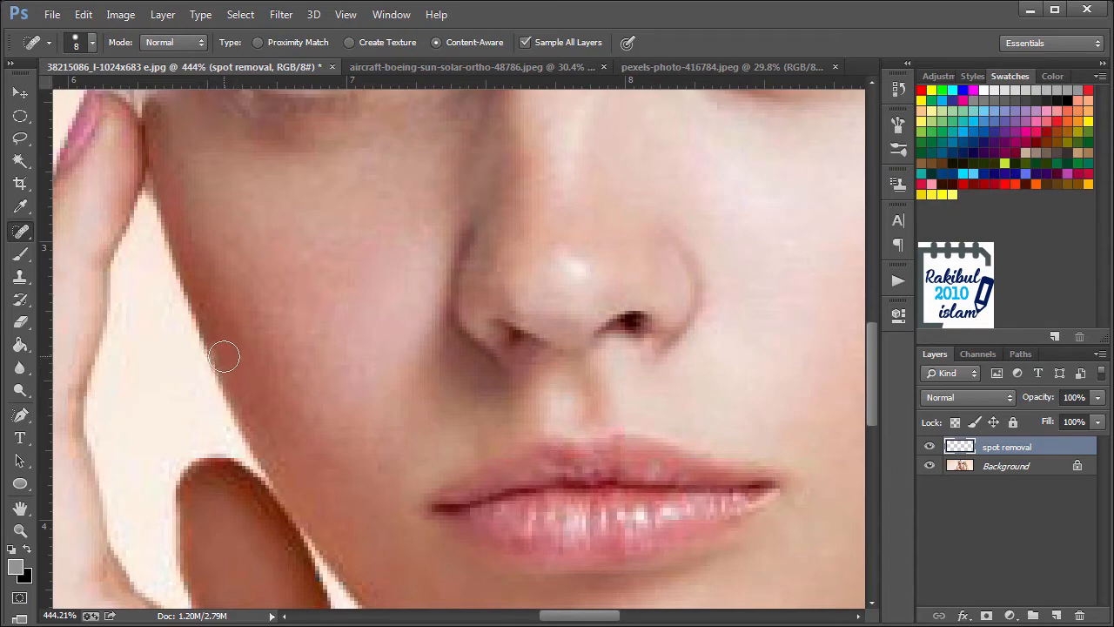
mouse_move(293, 395)
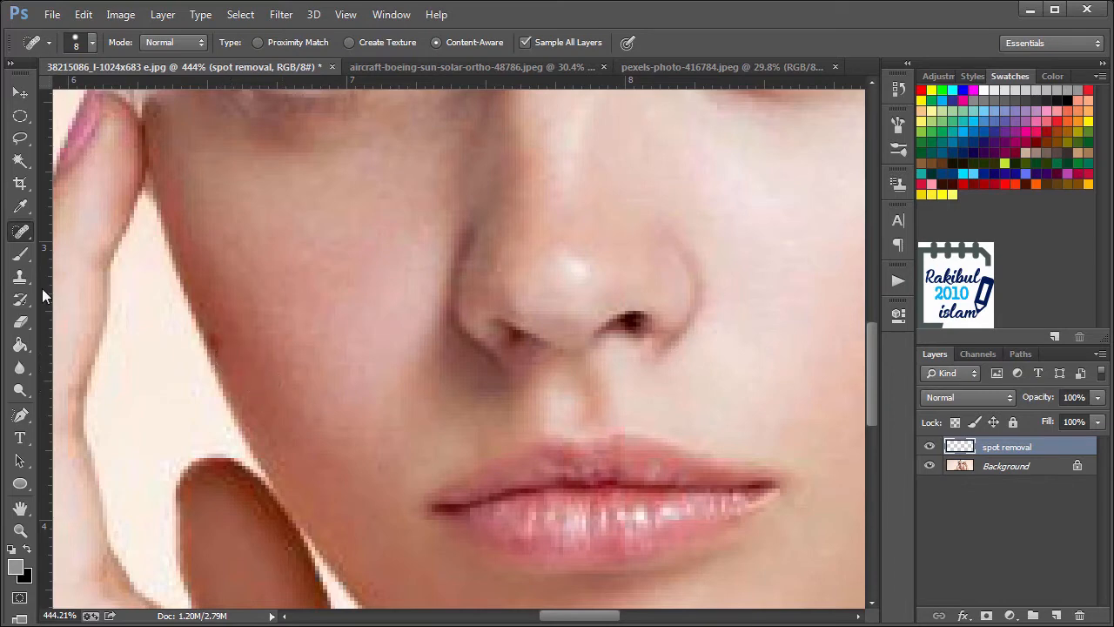
click(21, 277)
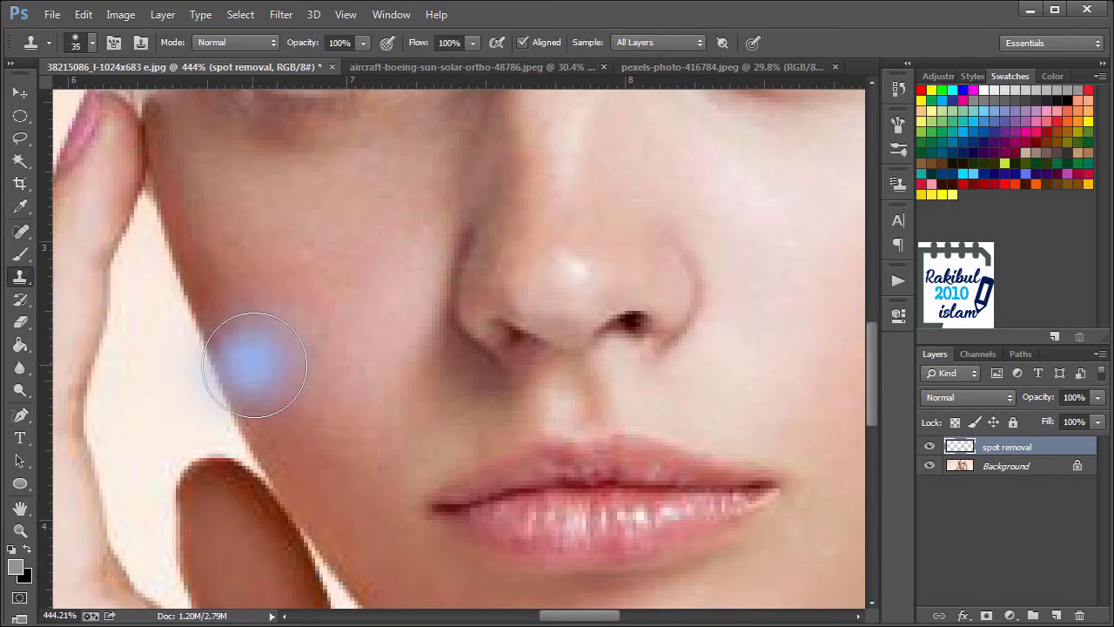
click(254, 364)
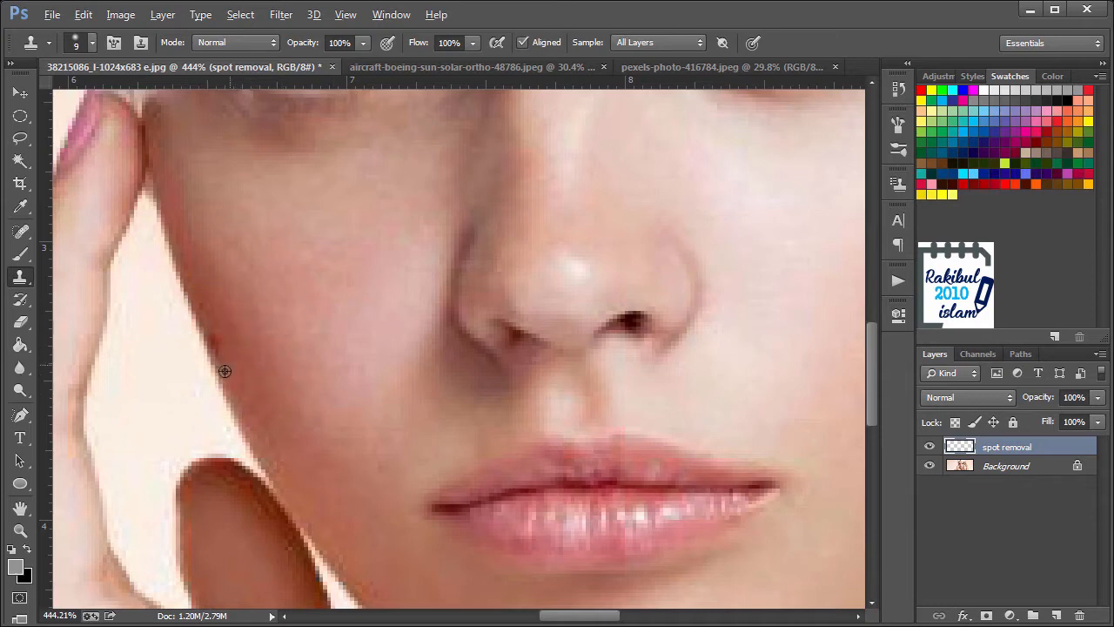
mouse_move(218, 373)
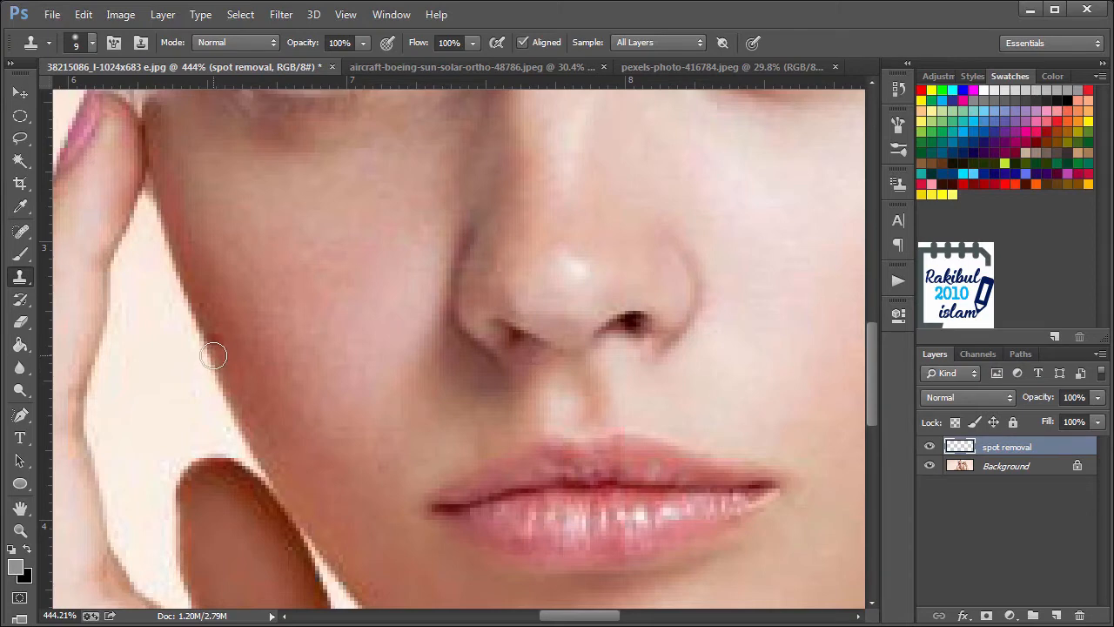
mouse_move(305, 370)
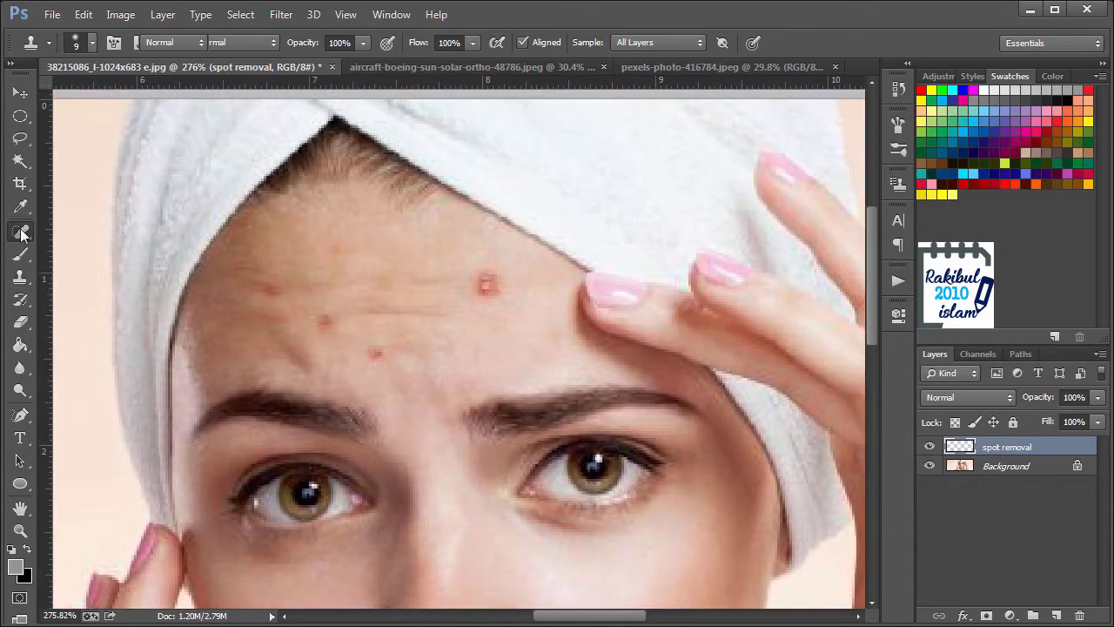
- Heal three forehead spots, including the large red pimple and the left one
click(21, 231)
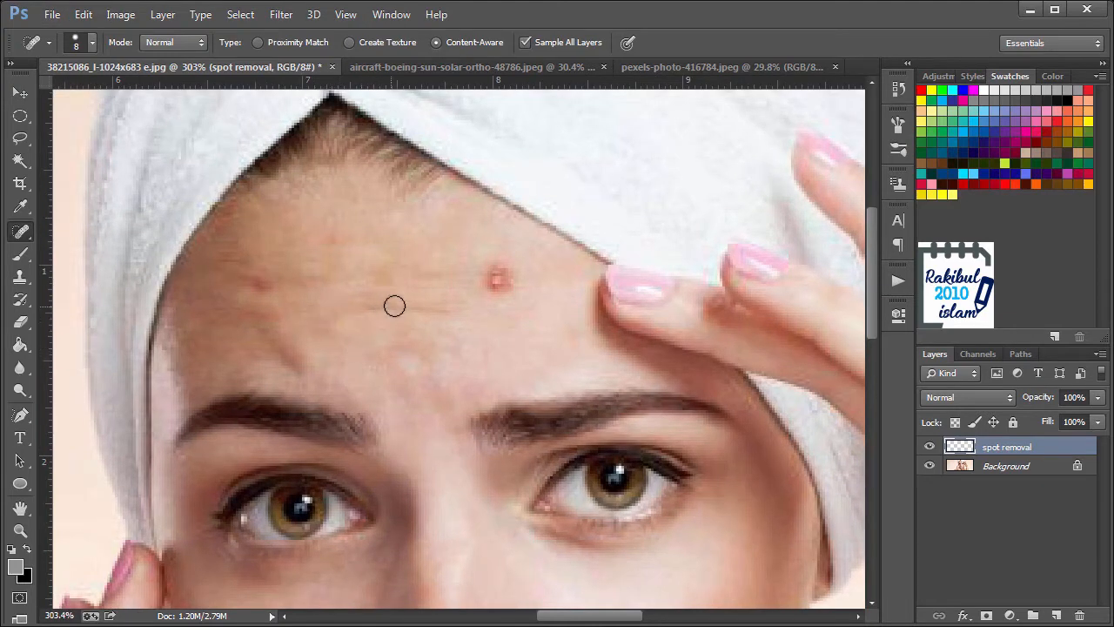
click(488, 283)
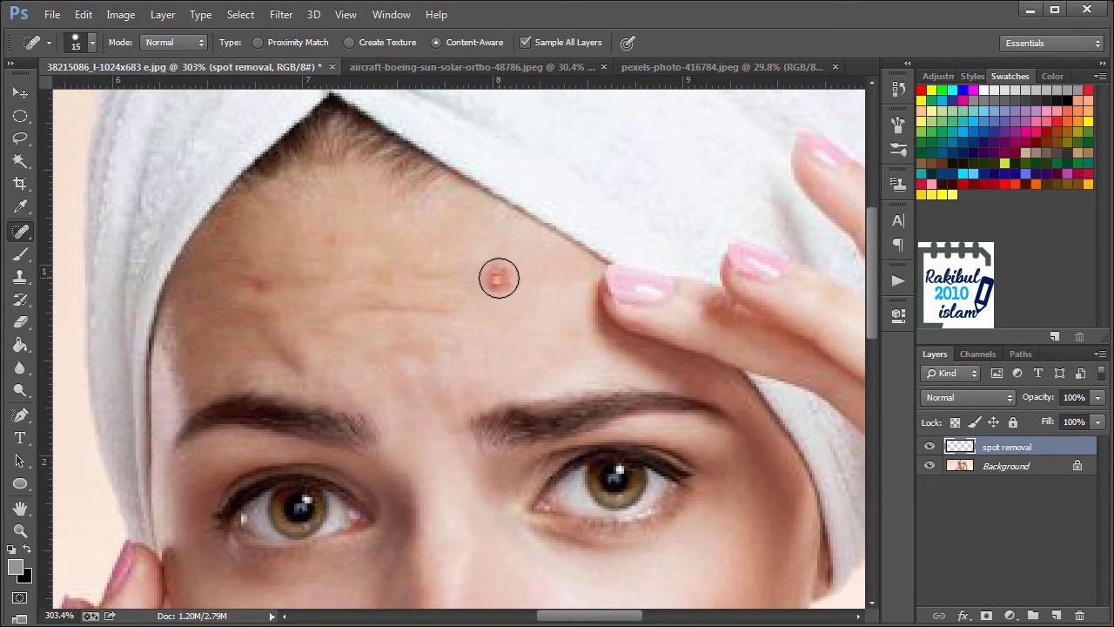
click(499, 279)
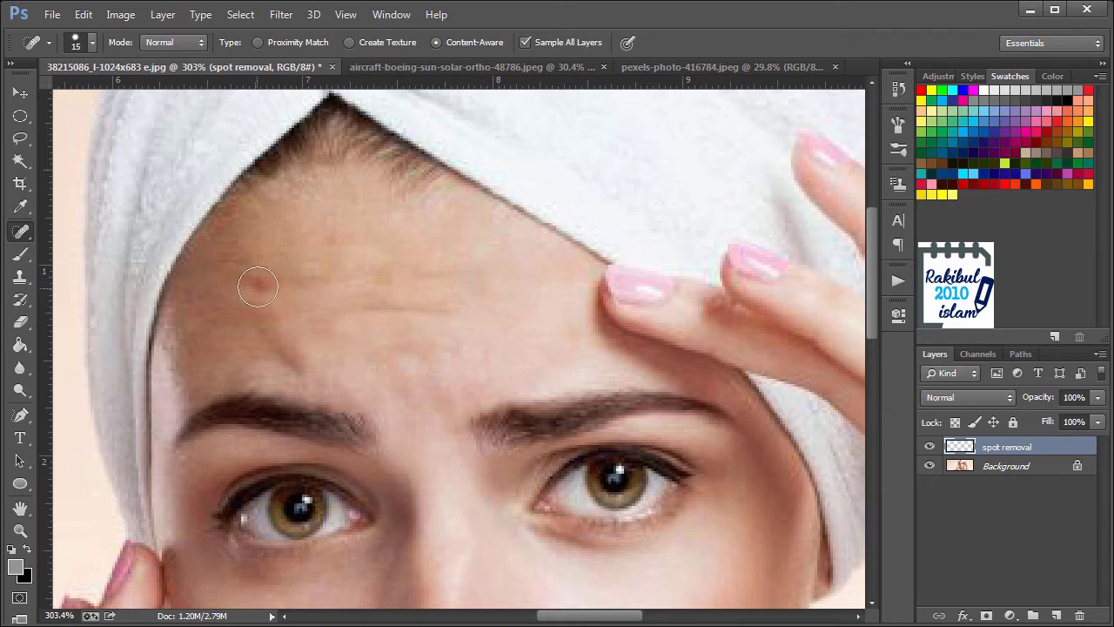
click(257, 287)
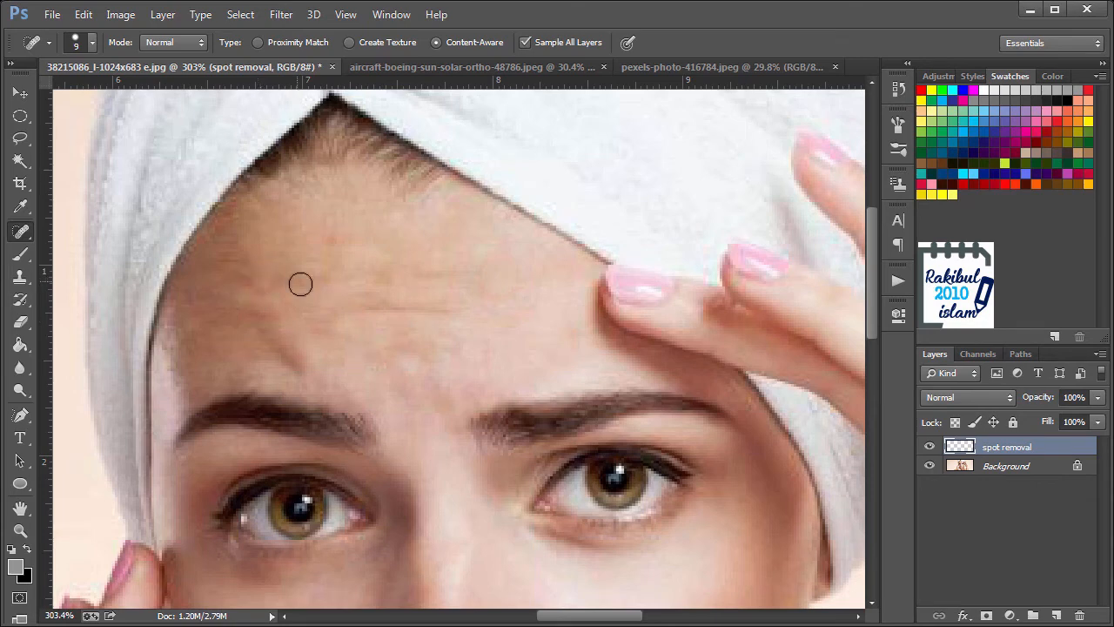
mouse_move(251, 281)
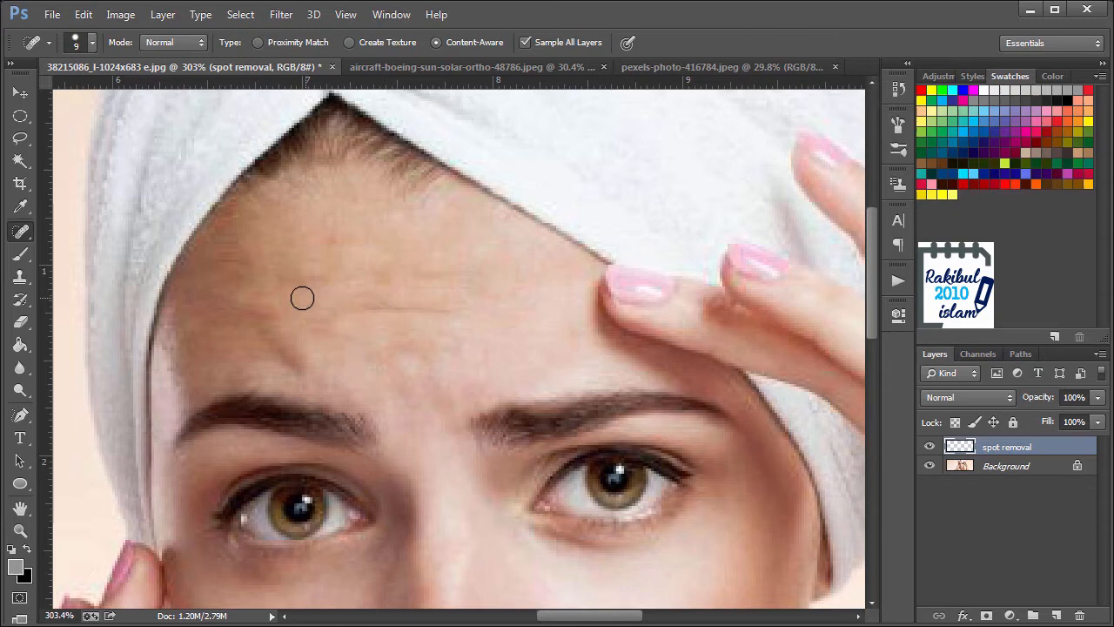
mouse_move(439, 315)
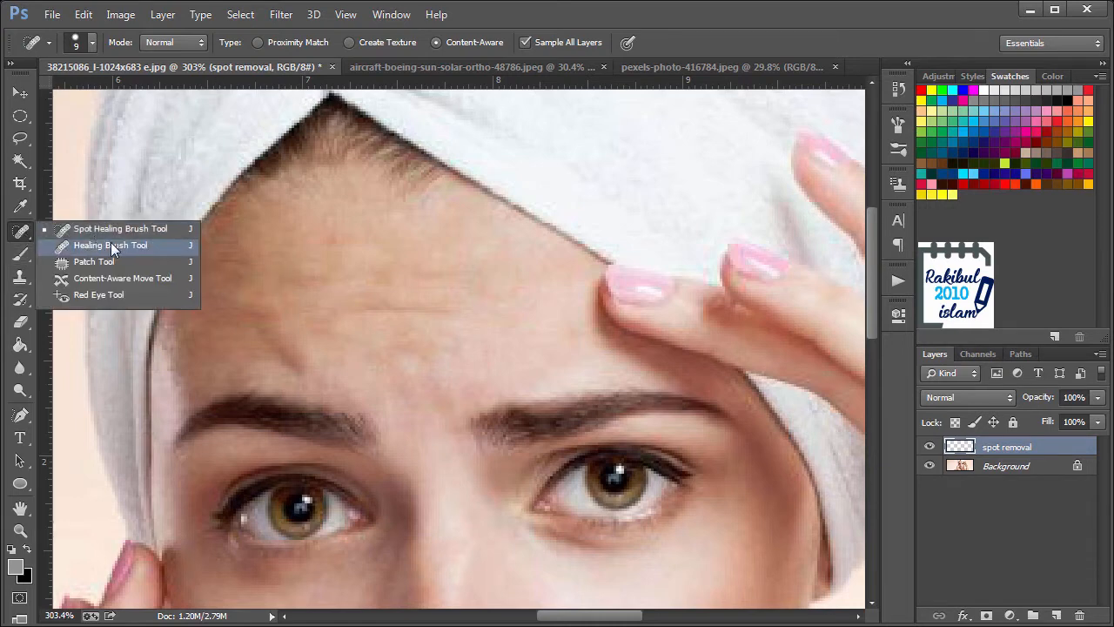
- Select the Healing Brush Tool and sample clean forehead skin as the source
click(111, 245)
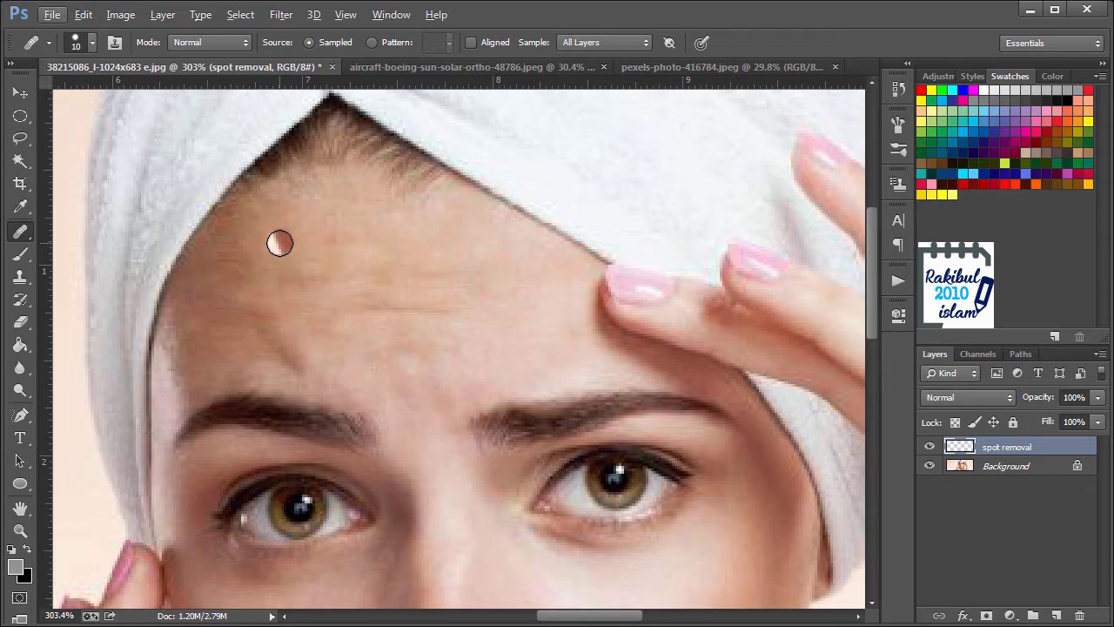
mouse_move(437, 236)
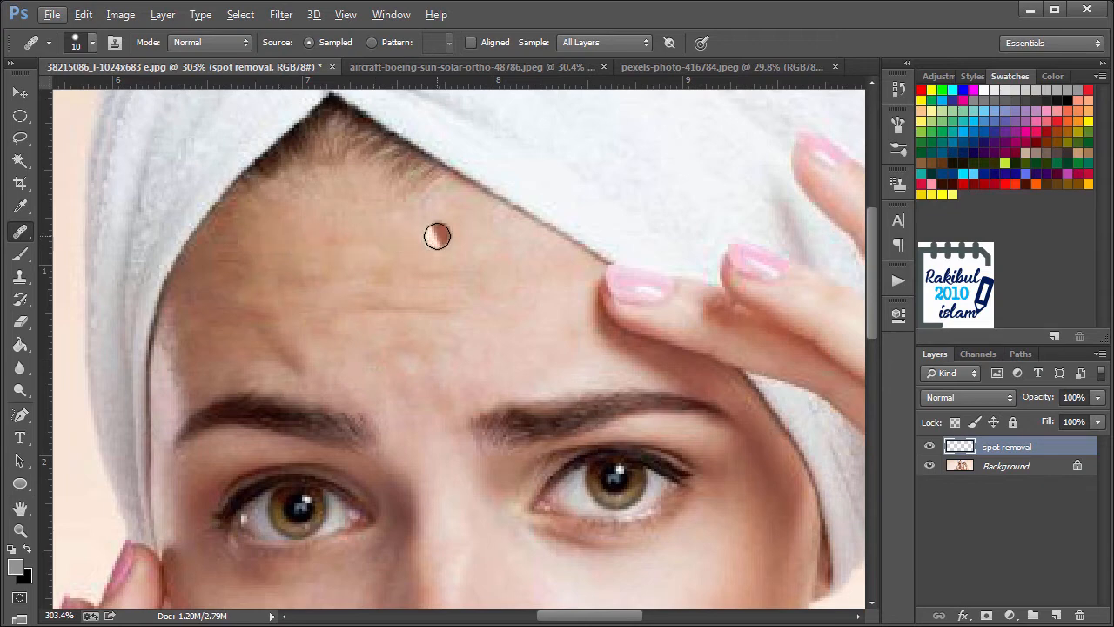
mouse_move(280, 246)
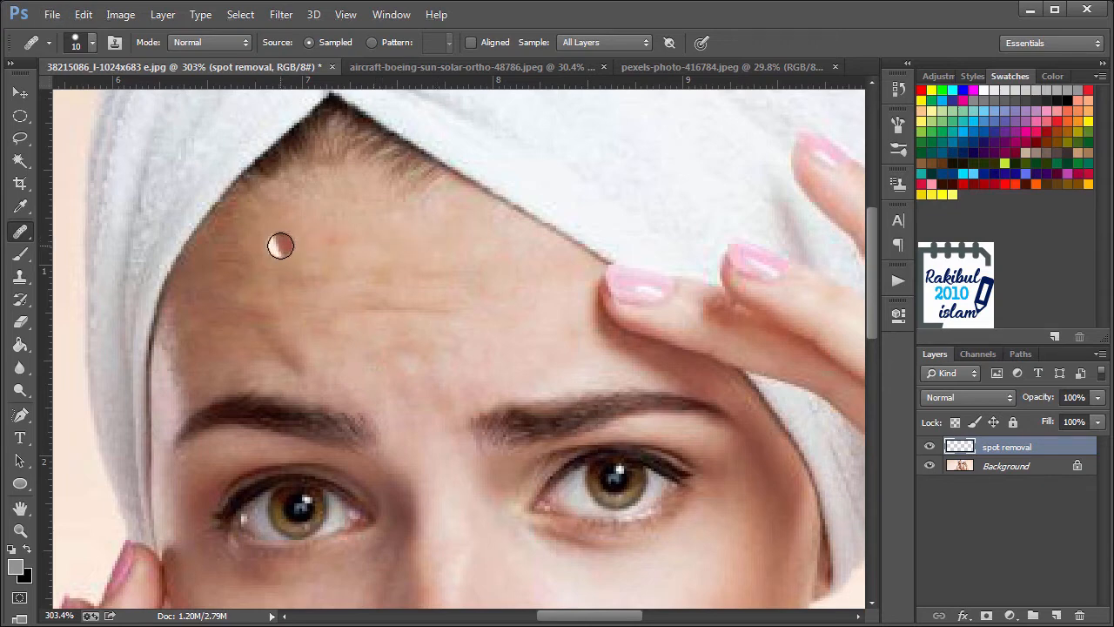
click(280, 246)
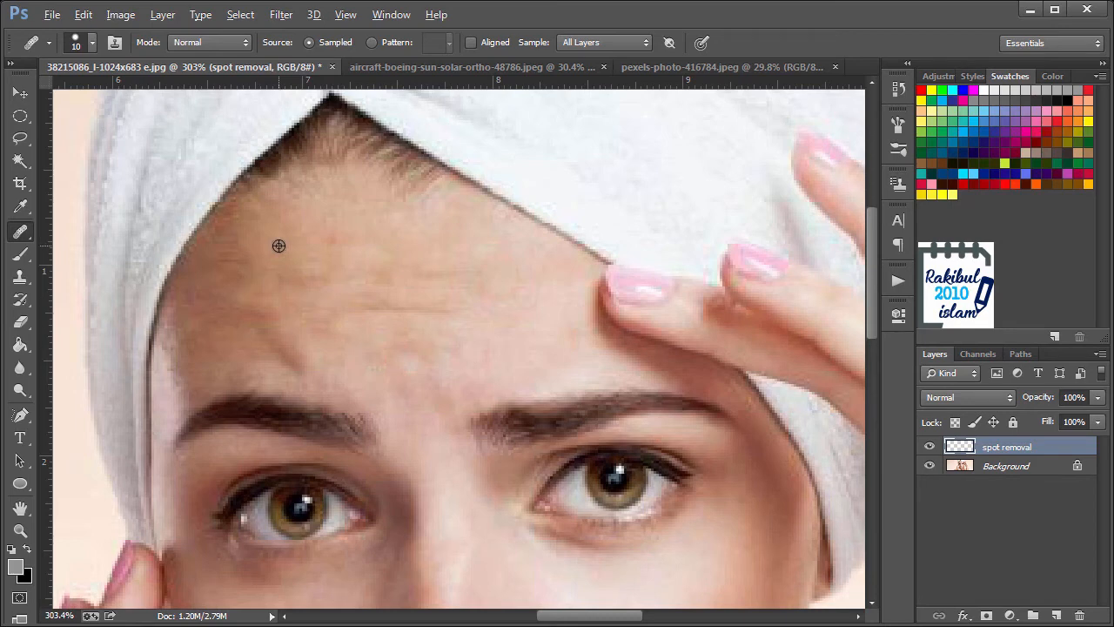
mouse_move(293, 276)
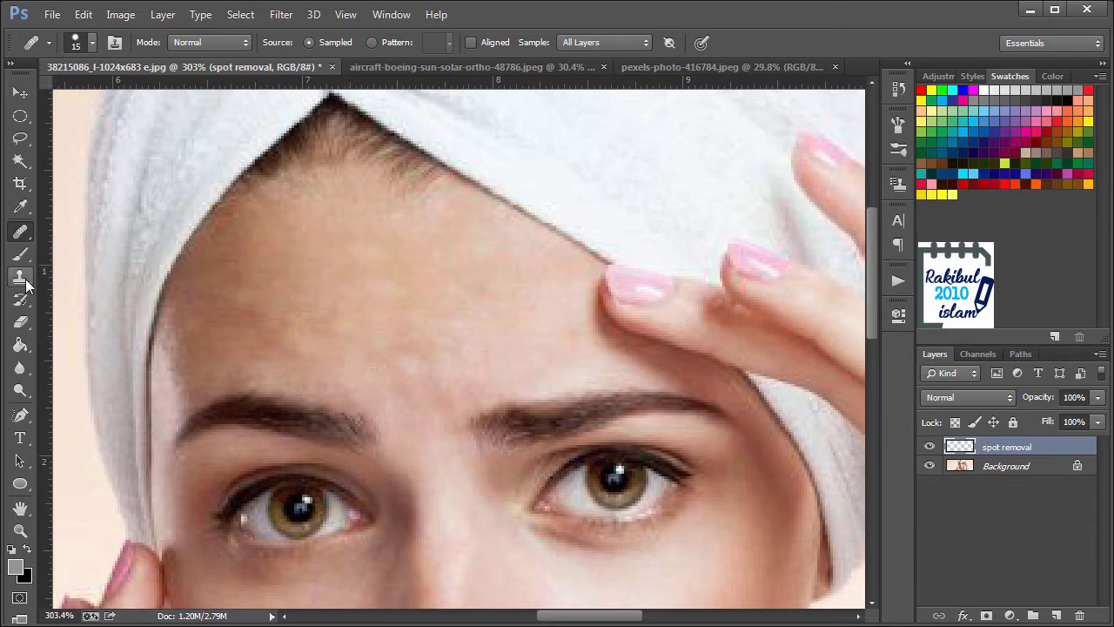
mouse_move(351, 239)
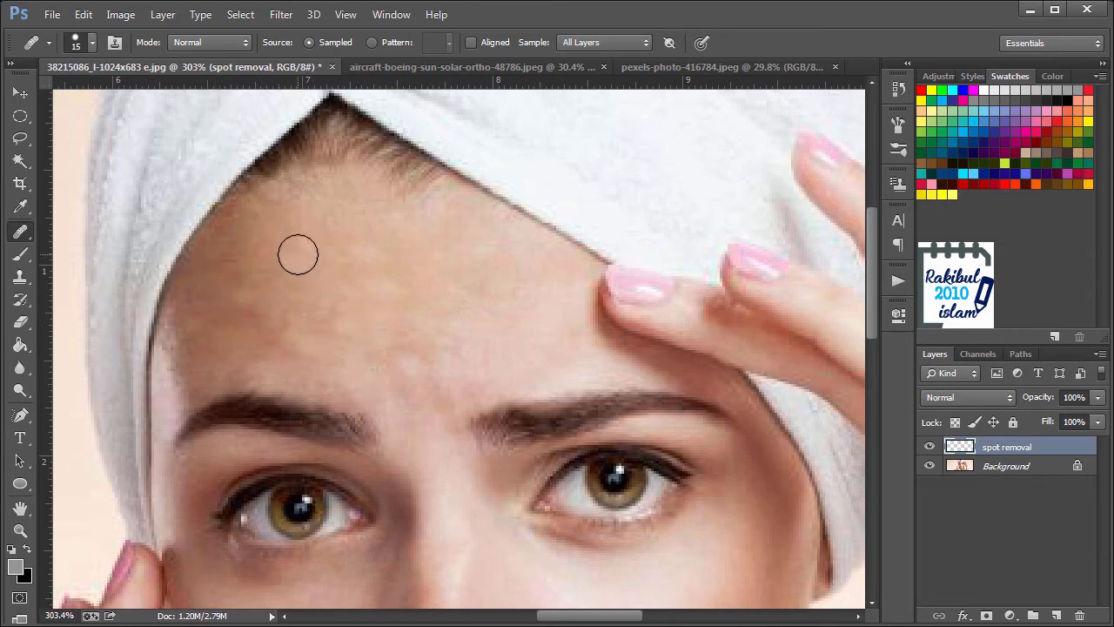
mouse_move(332, 285)
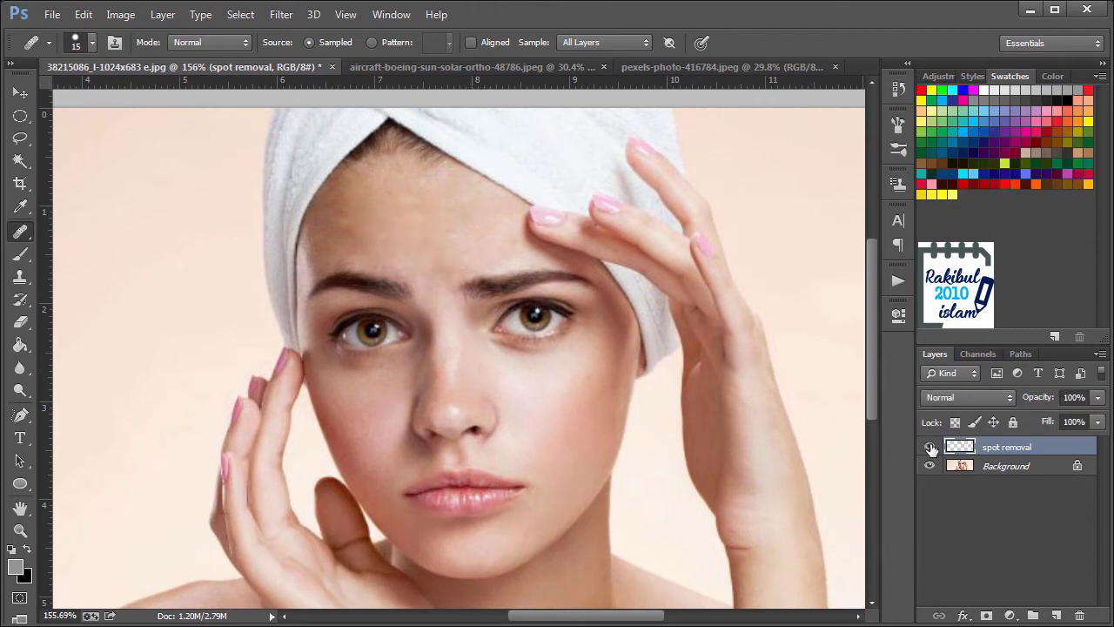
click(930, 447)
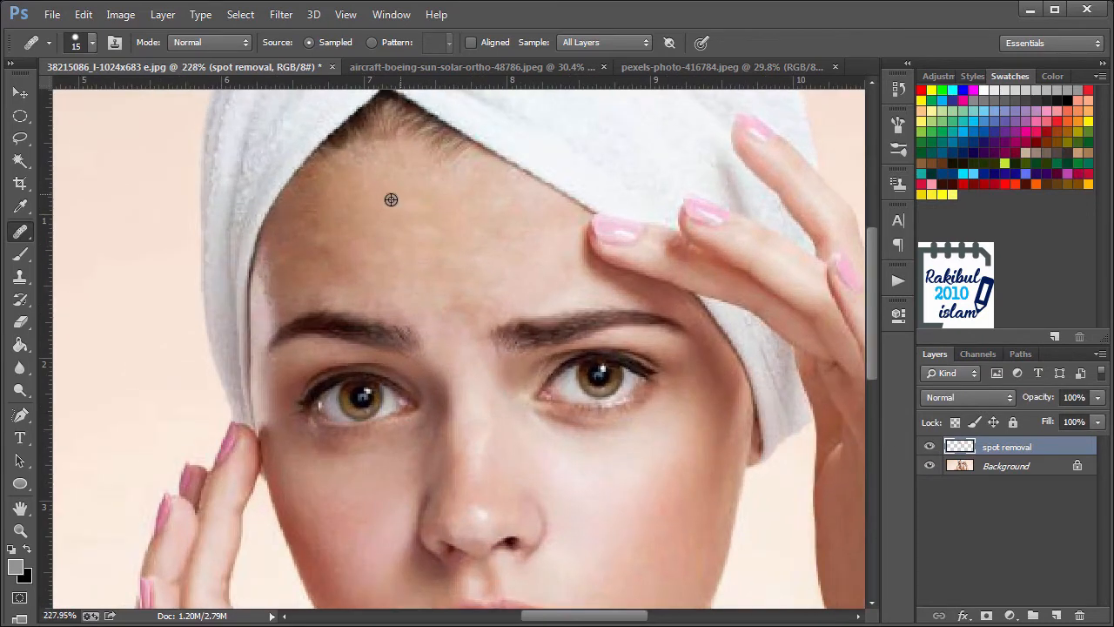
mouse_move(353, 214)
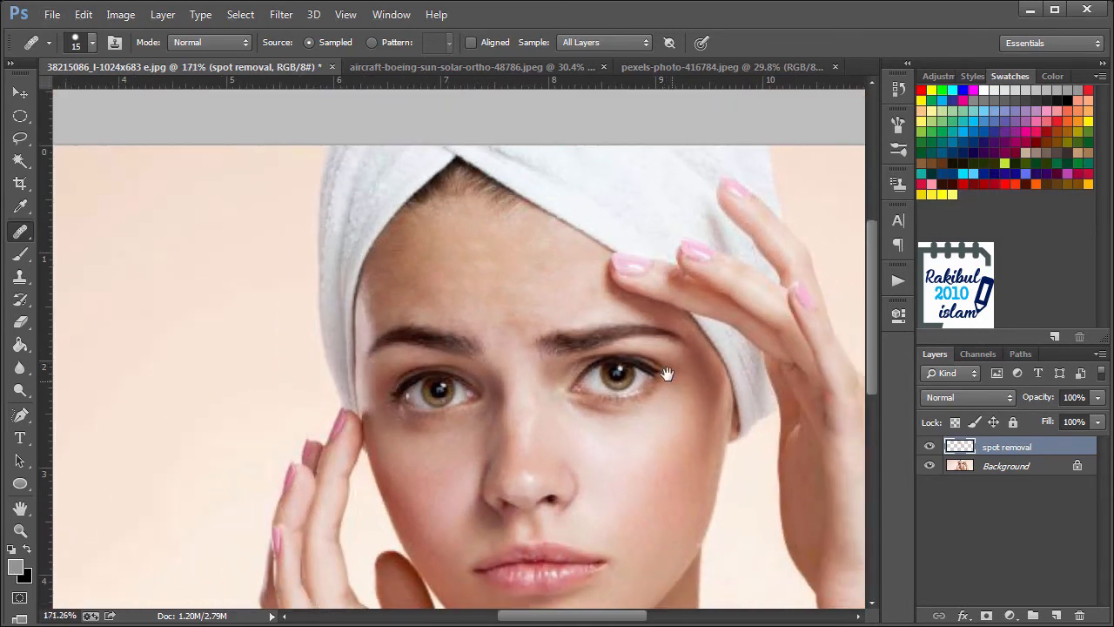
click(929, 447)
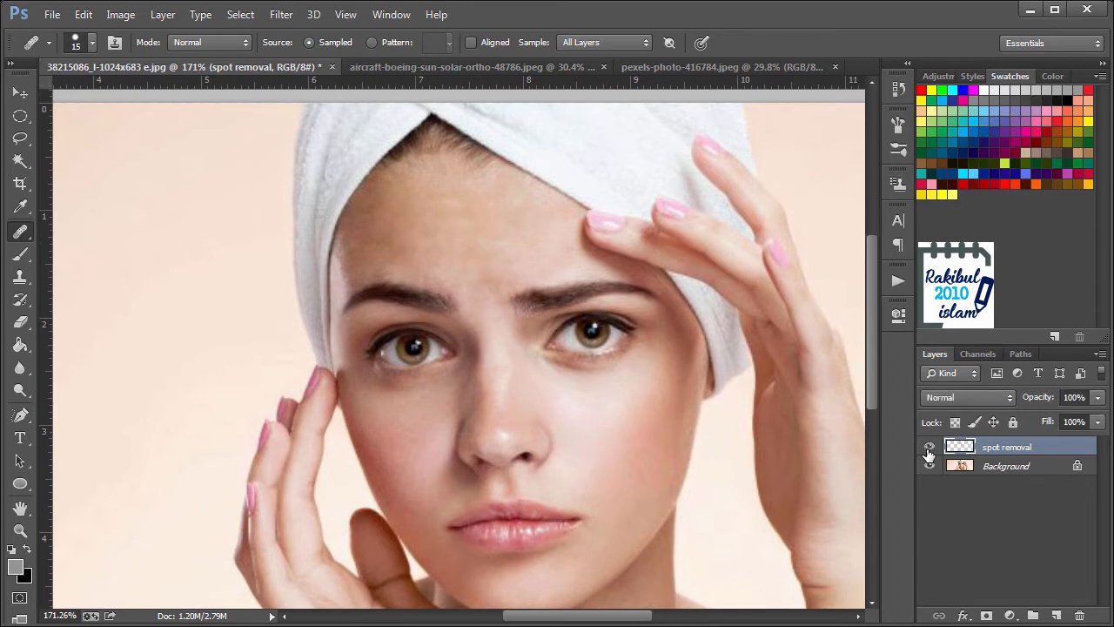
click(930, 446)
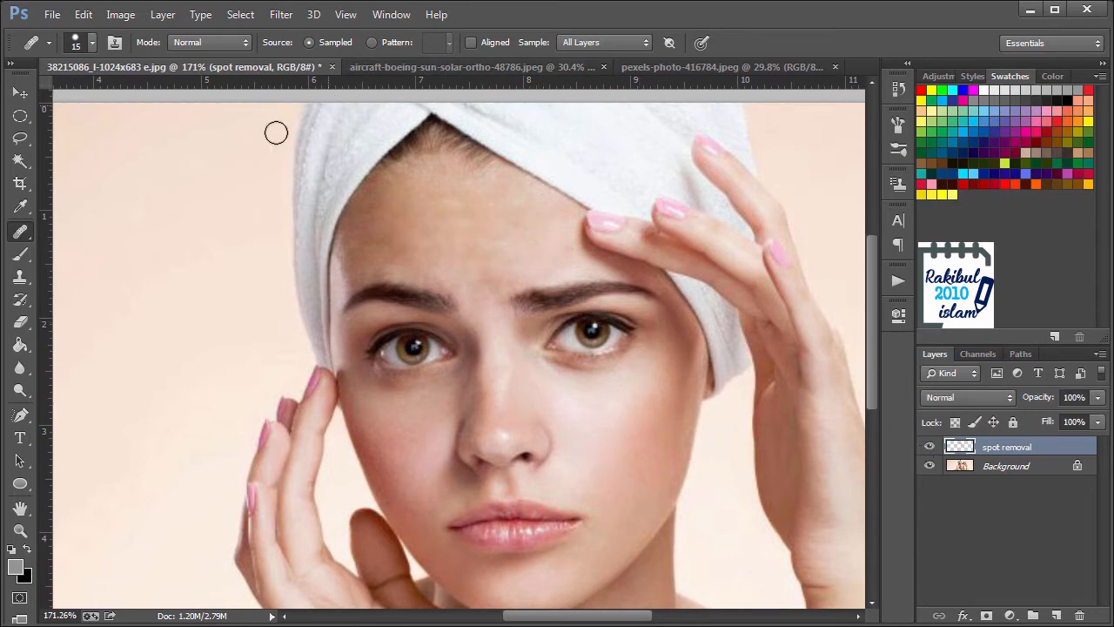
- Select the Clone Stamp Tool and bring up the pexels-photo glider document
click(444, 67)
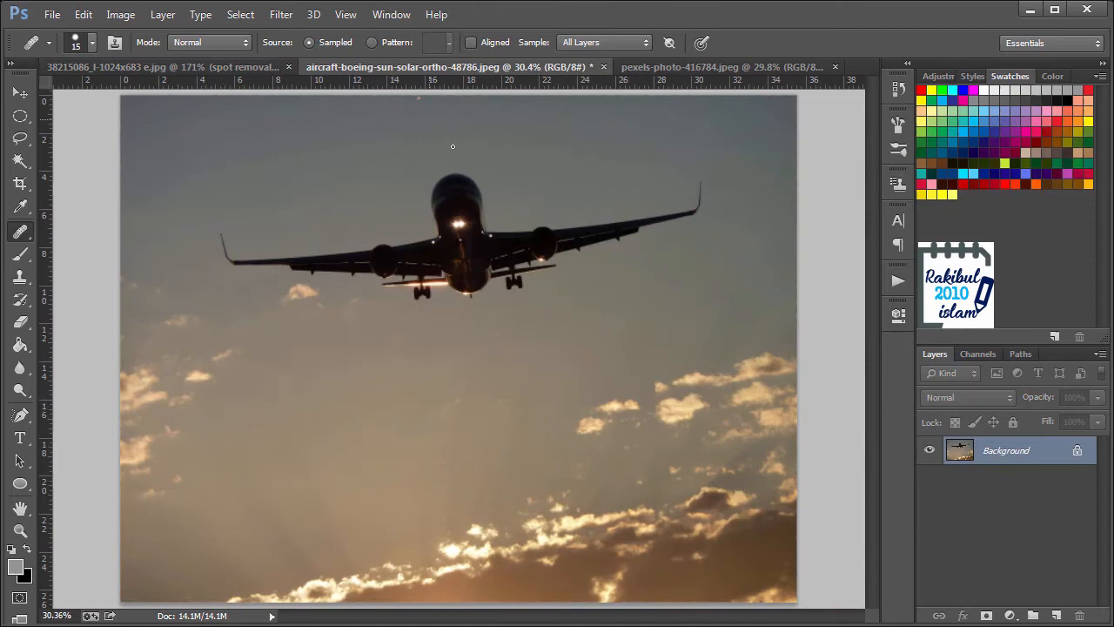
mouse_move(339, 265)
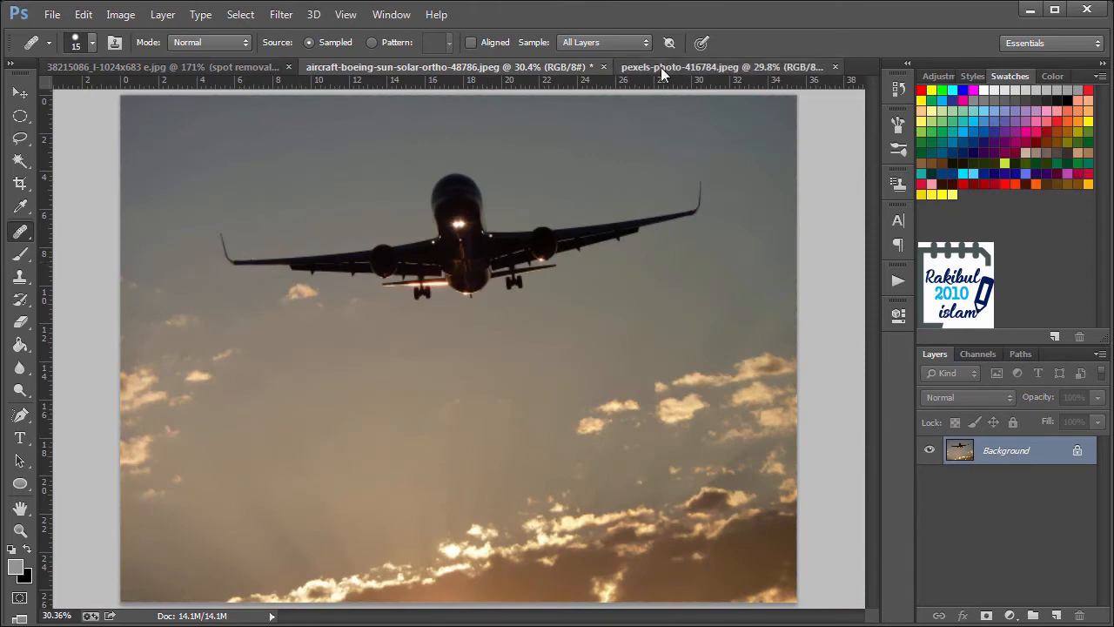
click(722, 67)
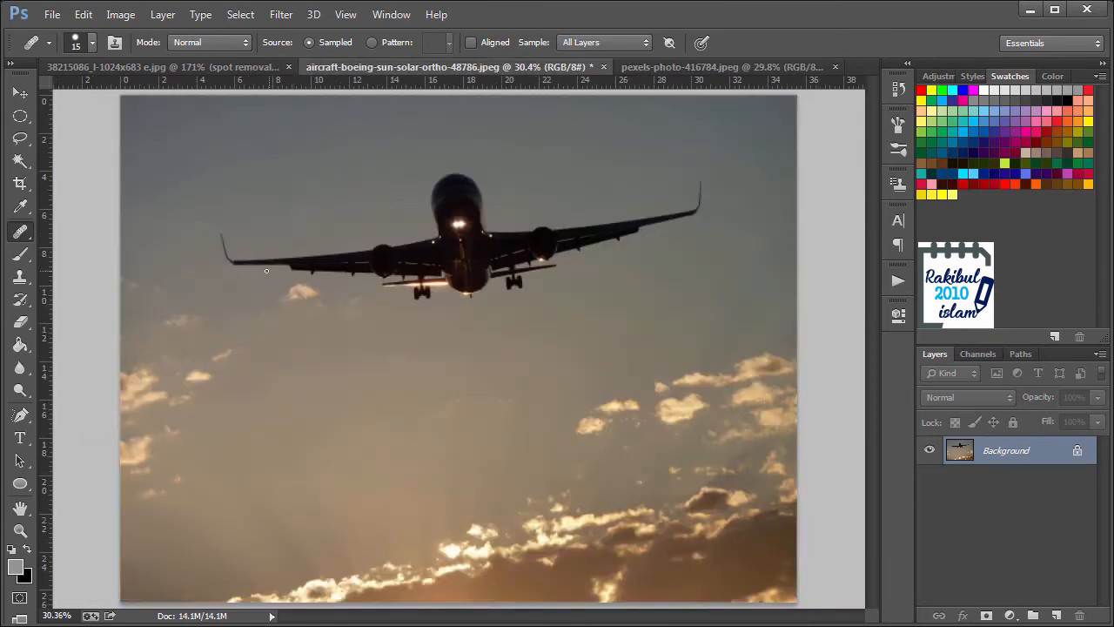
click(20, 277)
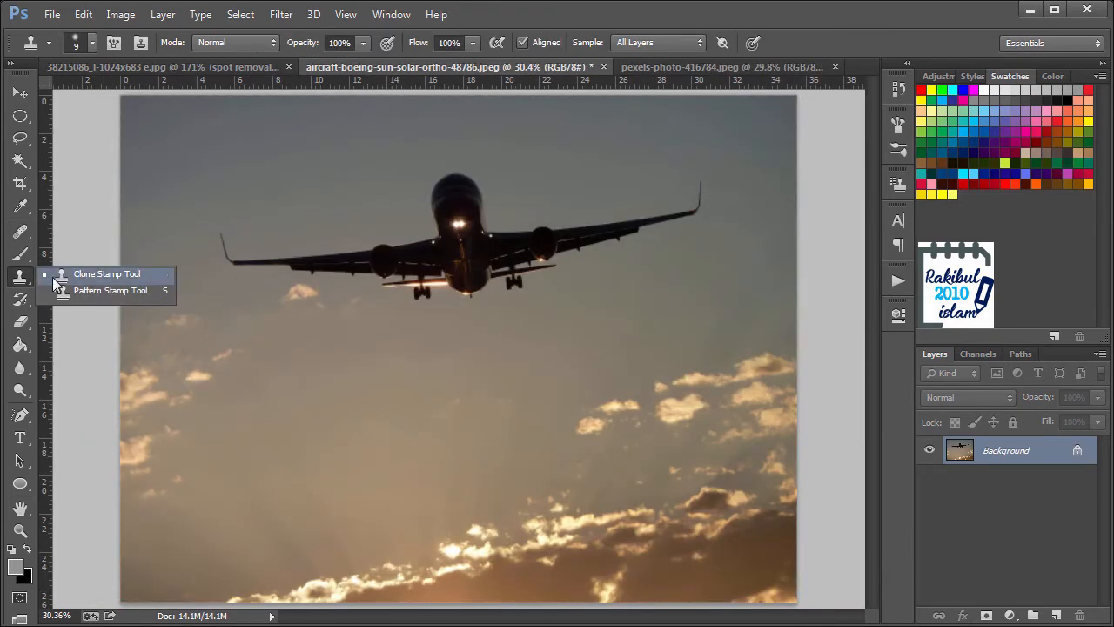
click(106, 273)
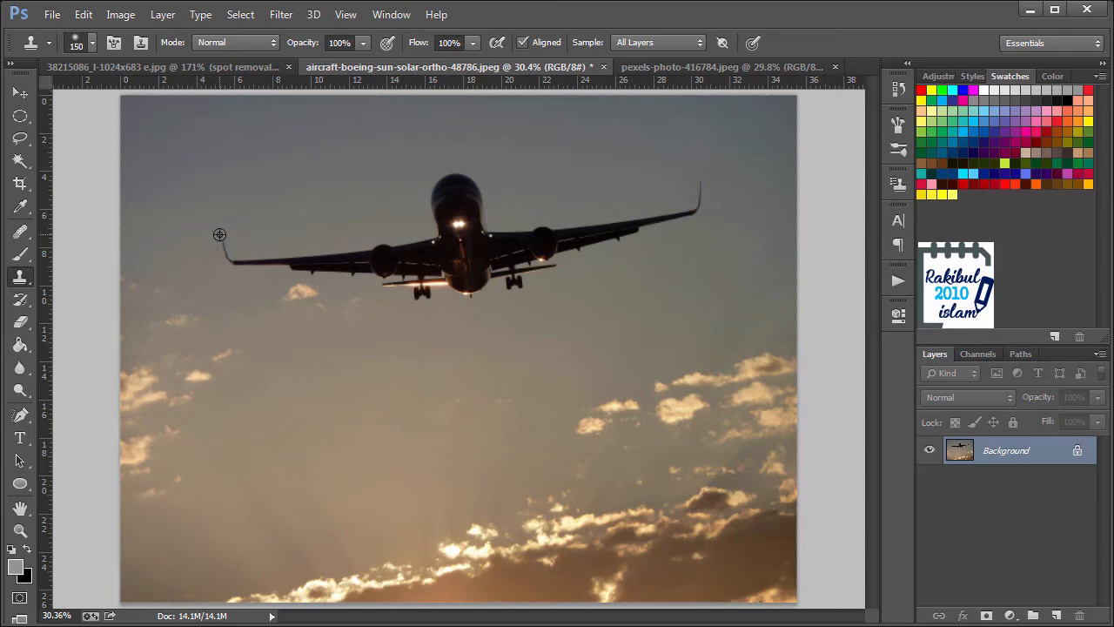
mouse_move(649, 82)
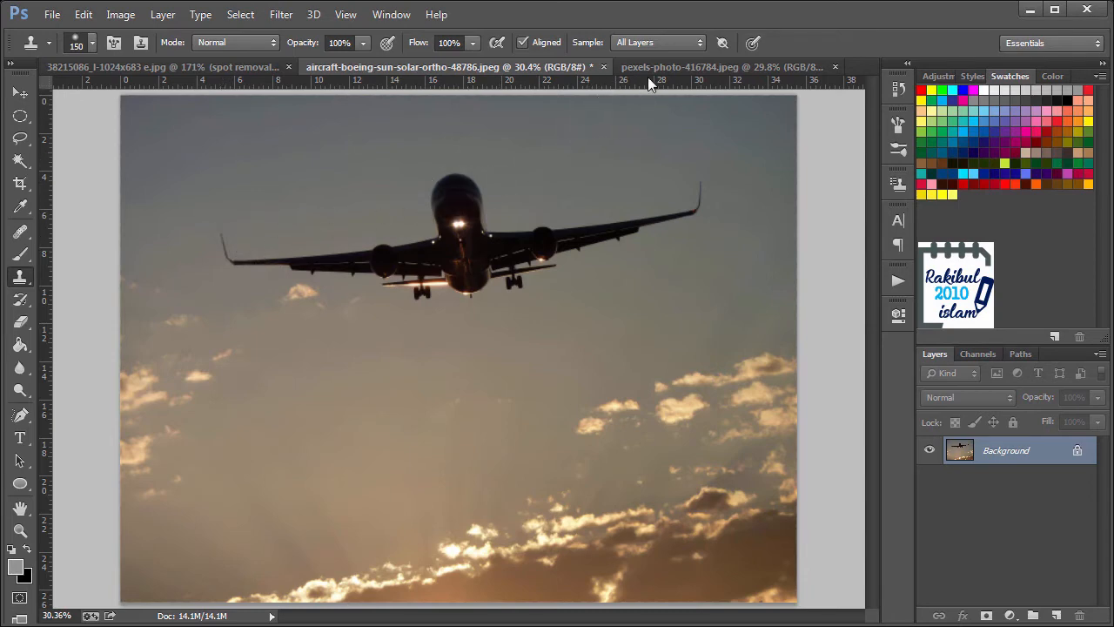
click(721, 67)
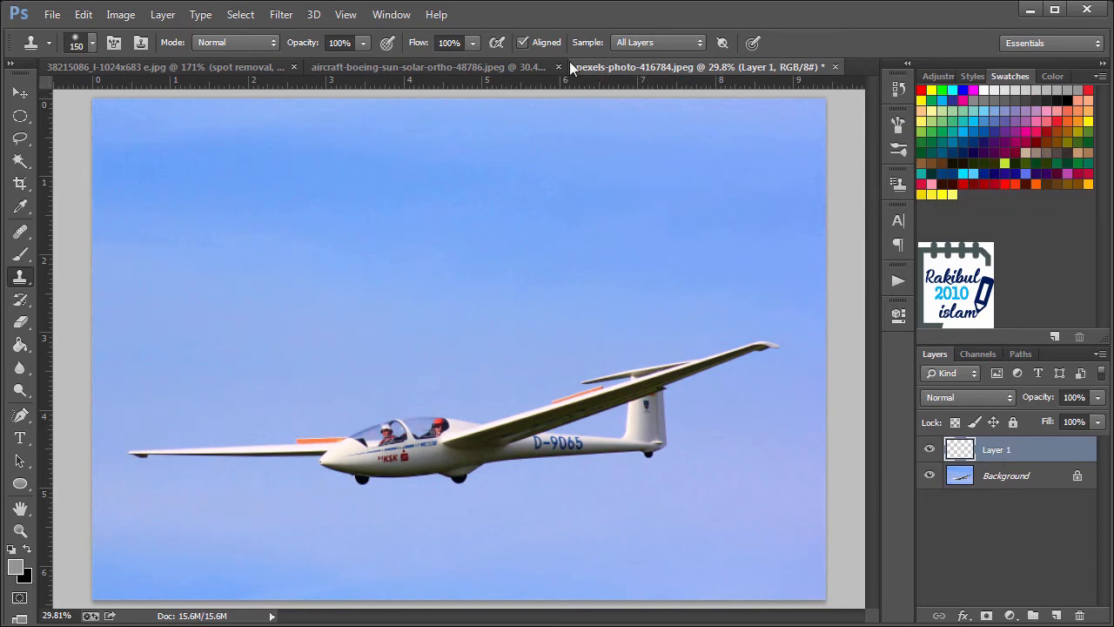
mouse_move(620, 53)
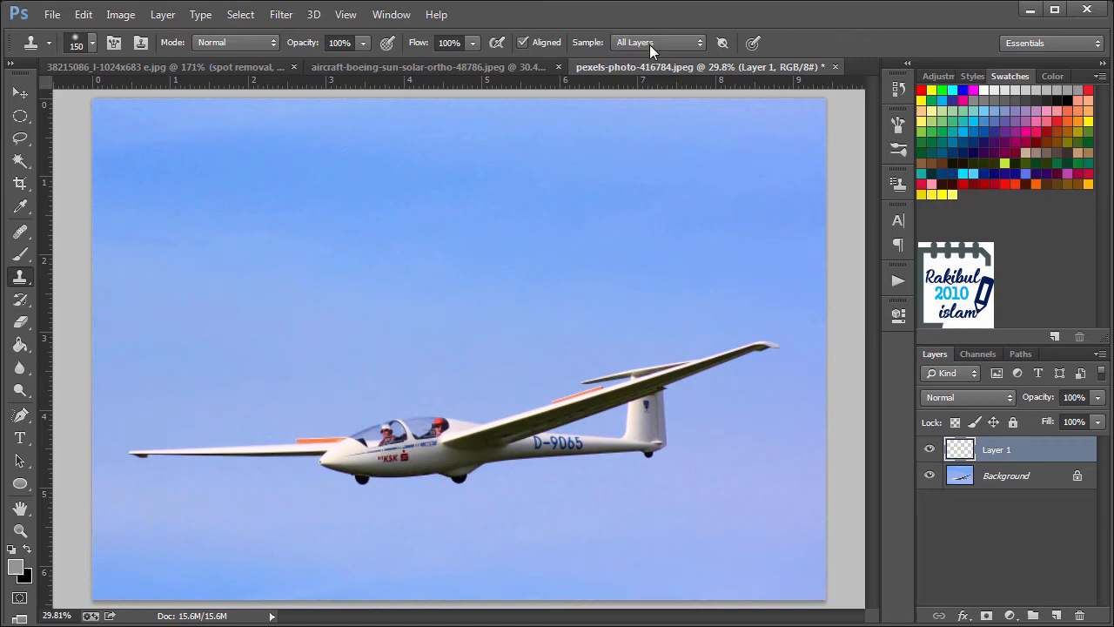
mouse_move(125, 437)
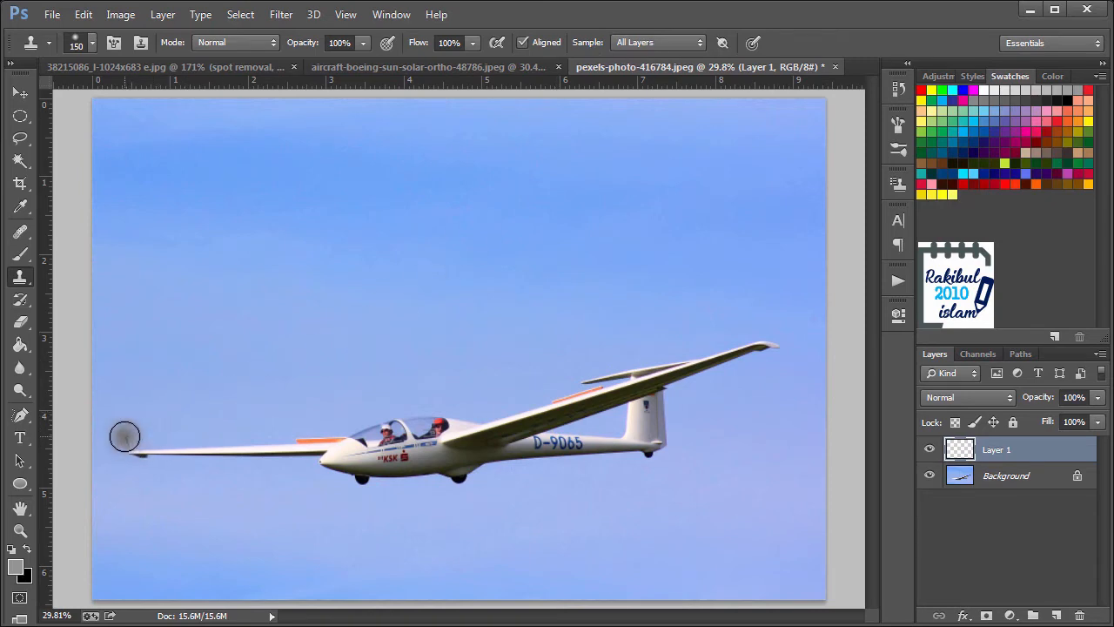
- Try a Clone Stamp stroke across Layer 1 of the glider photo
drag(125, 437, 219, 453)
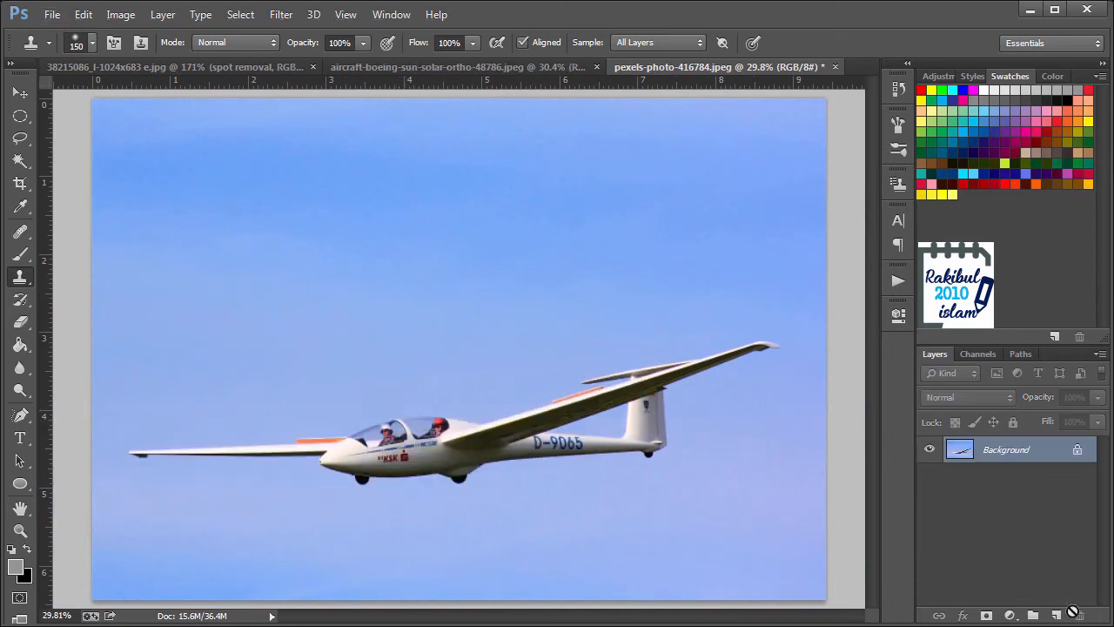
- Select the Healing Brush on the airliner photo, then return to the glider photo
click(427, 67)
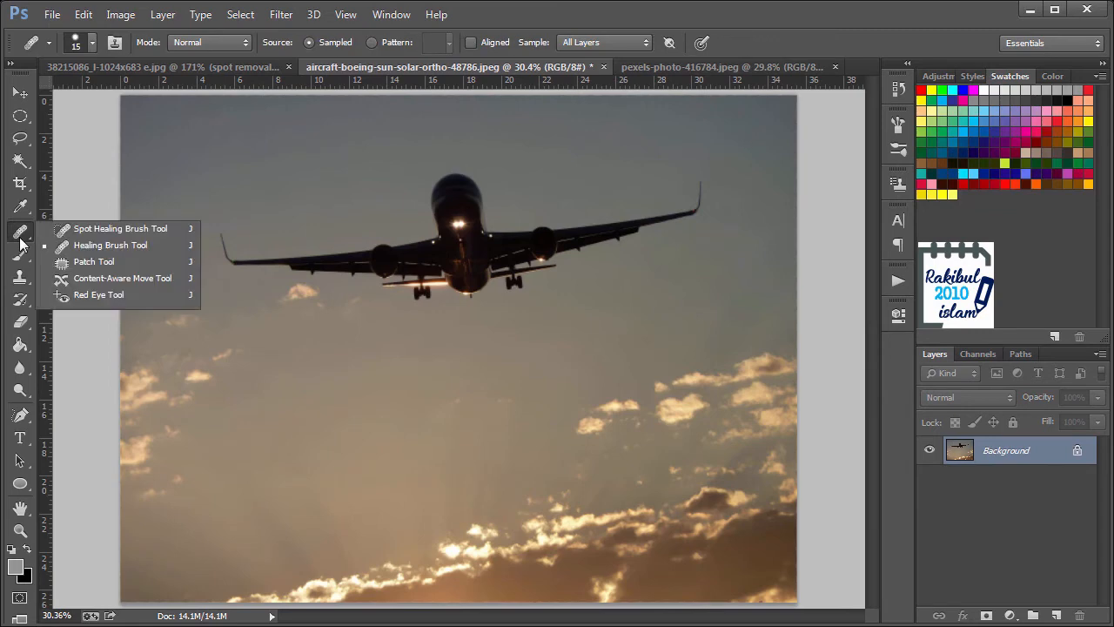
click(120, 228)
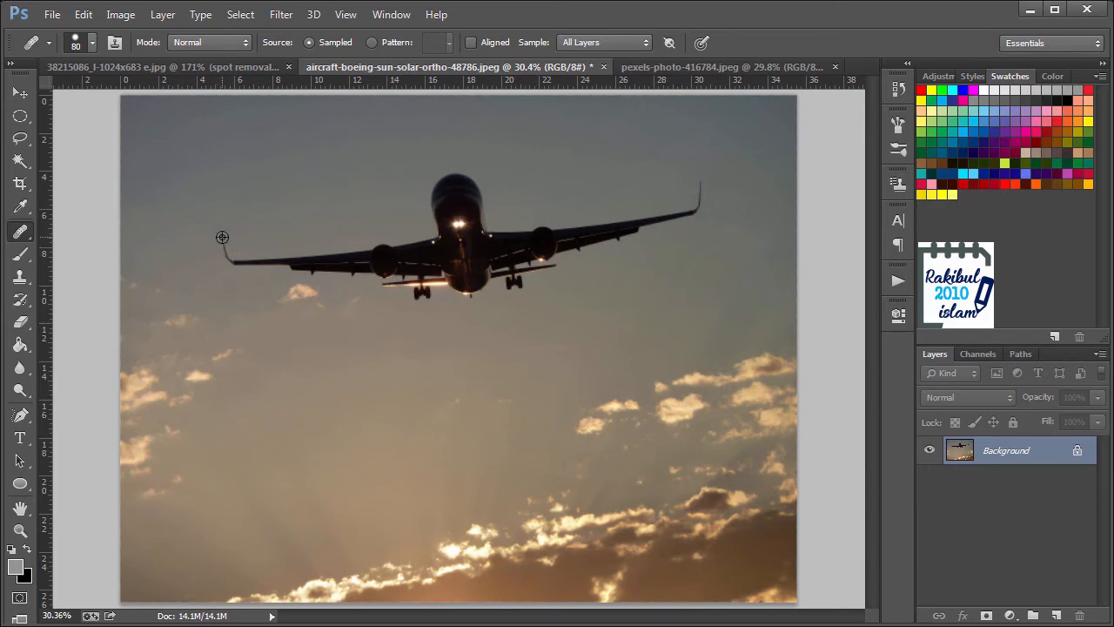
mouse_move(612, 94)
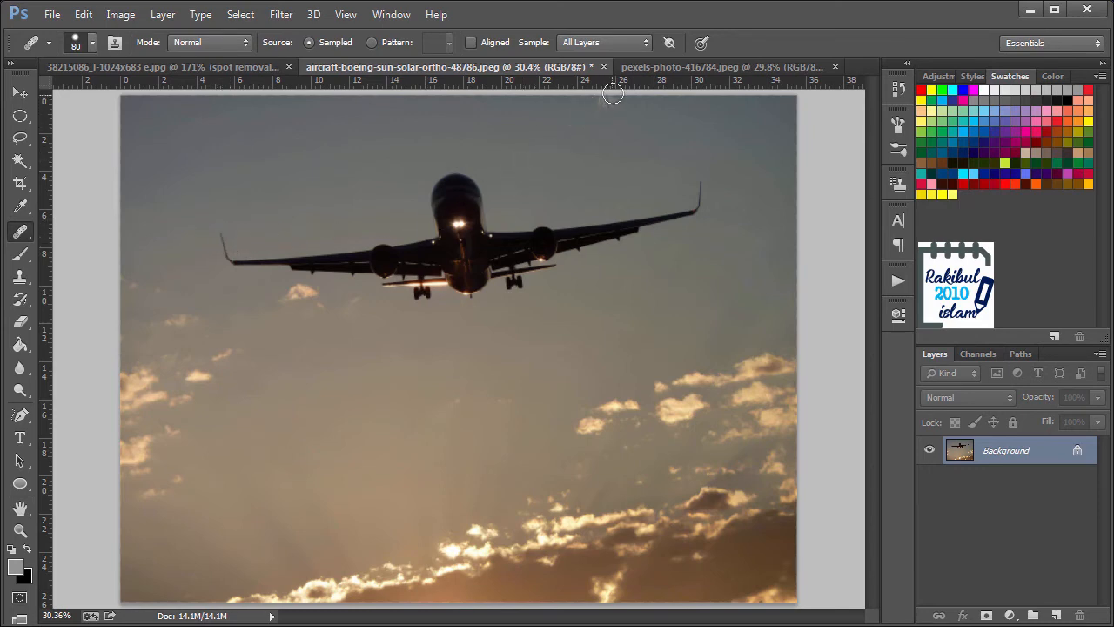
click(705, 67)
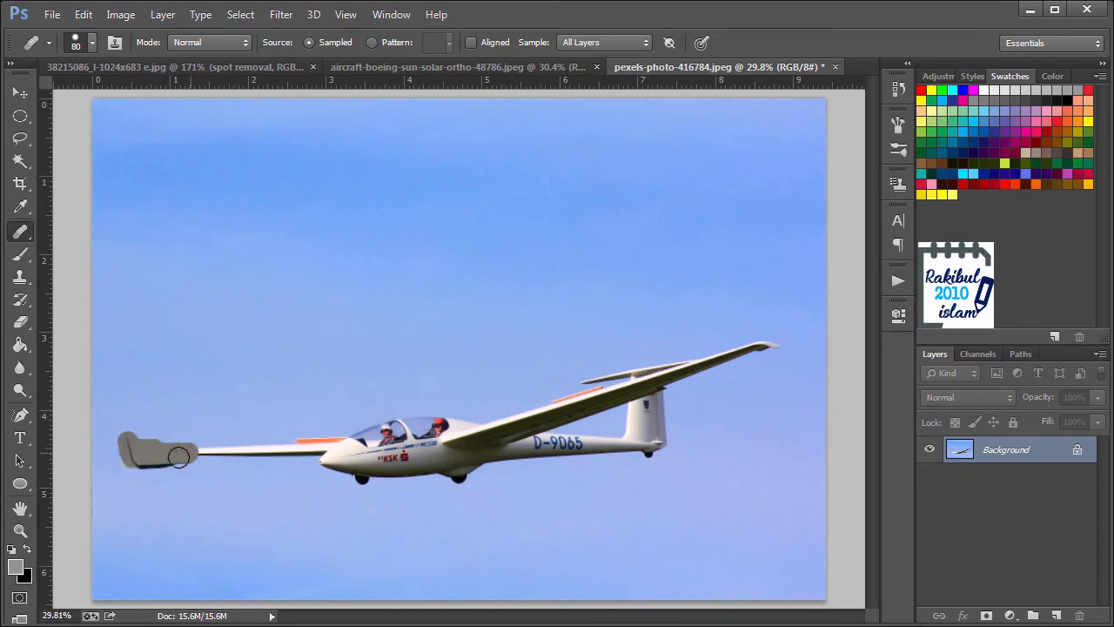
- Paint the sampled airliner over the glider with the Healing Brush
drag(178, 457, 257, 479)
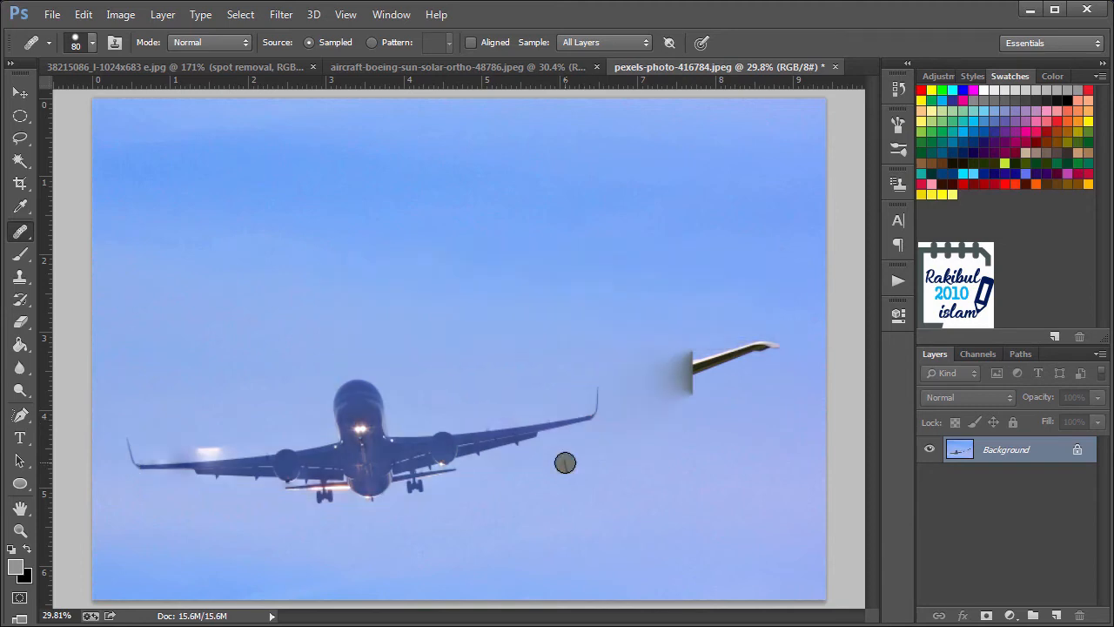
mouse_move(437, 413)
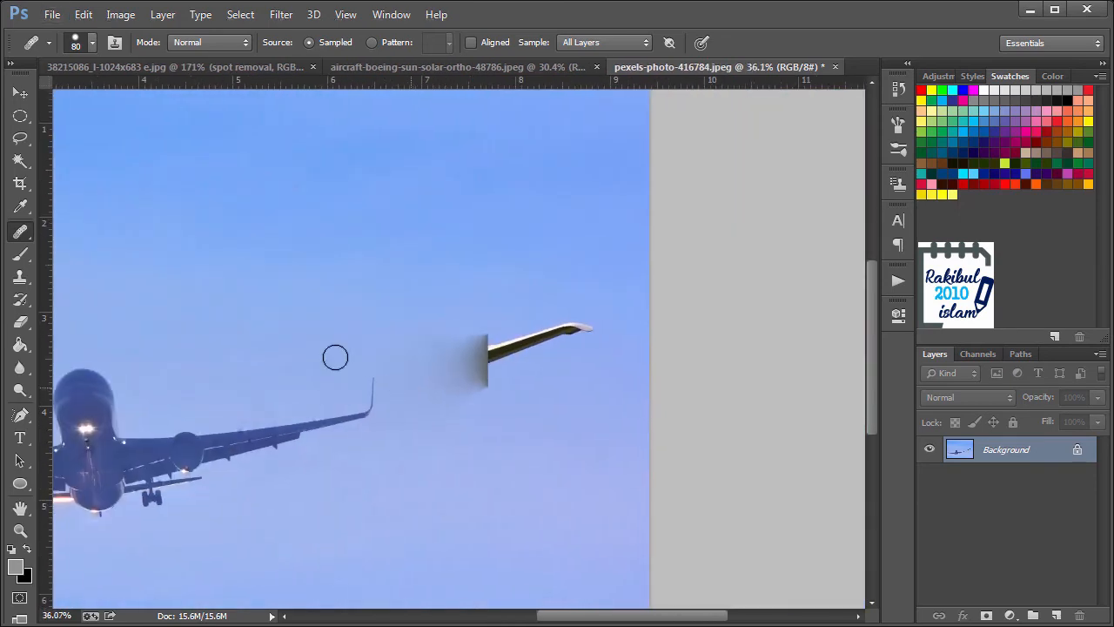
- Clone blue sky over the glider's leftover right wingtip
click(20, 276)
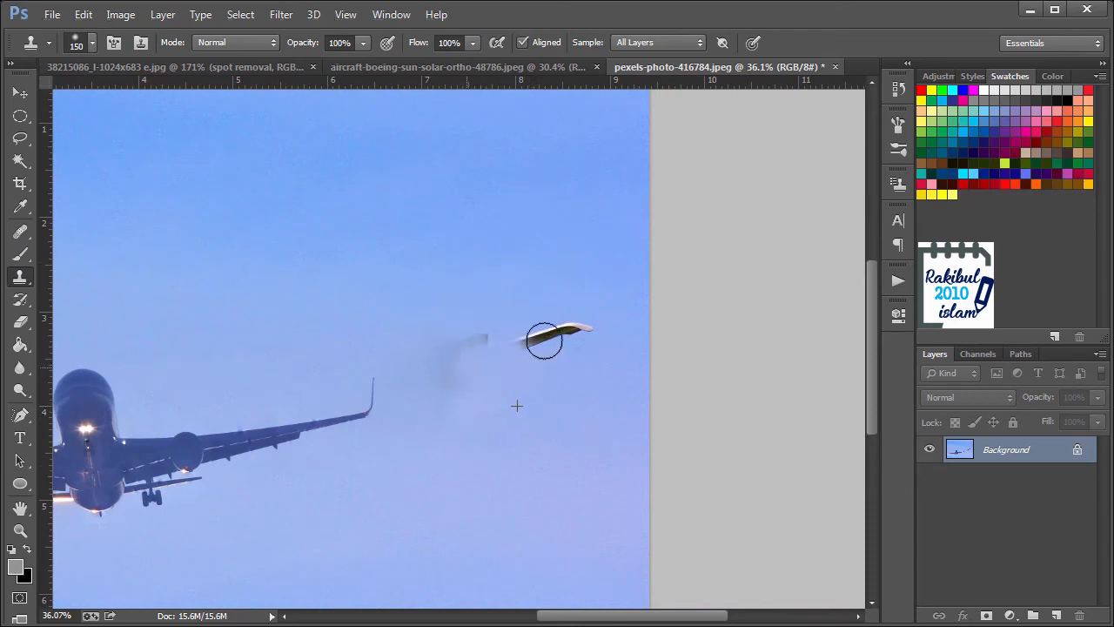
click(544, 339)
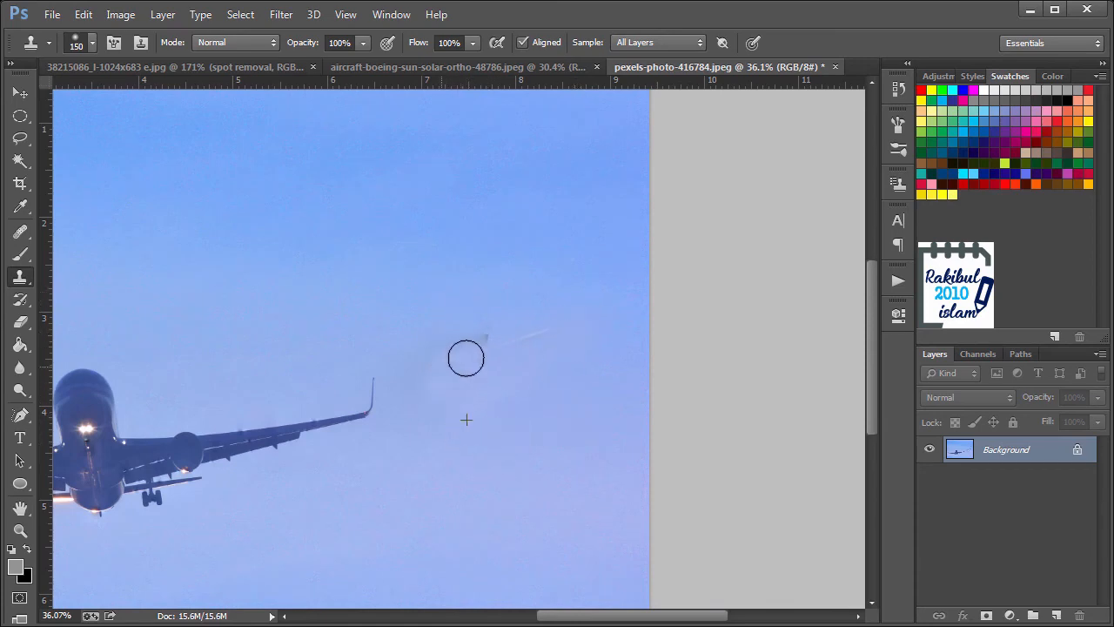
click(466, 357)
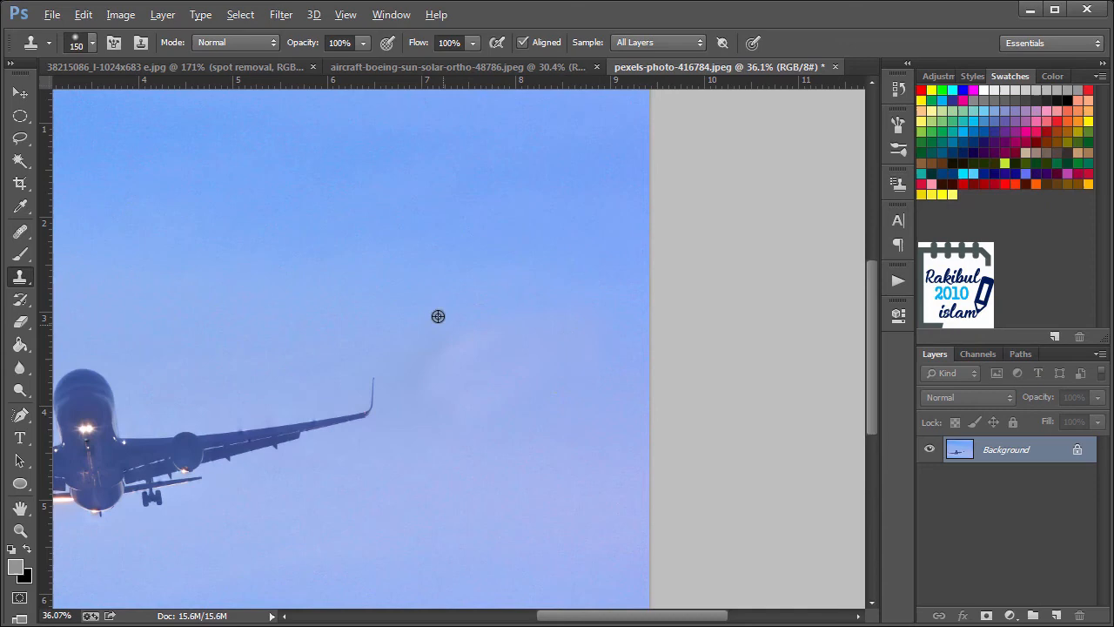
mouse_move(560, 403)
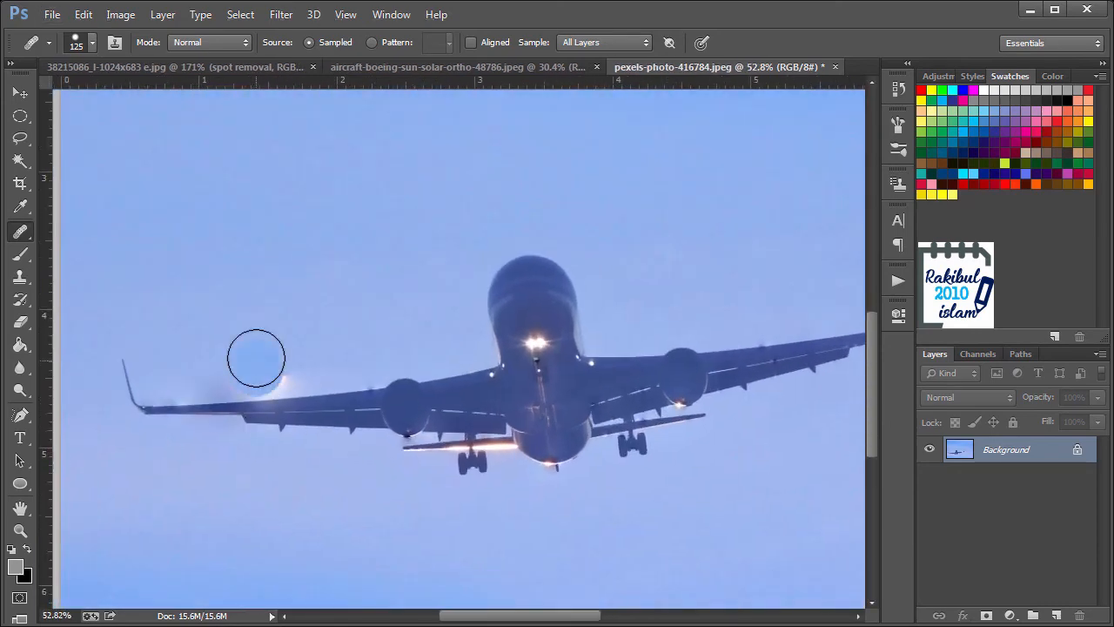
- Heal and clone sky over the bright blotch and streak above the airliner's left wing
click(20, 277)
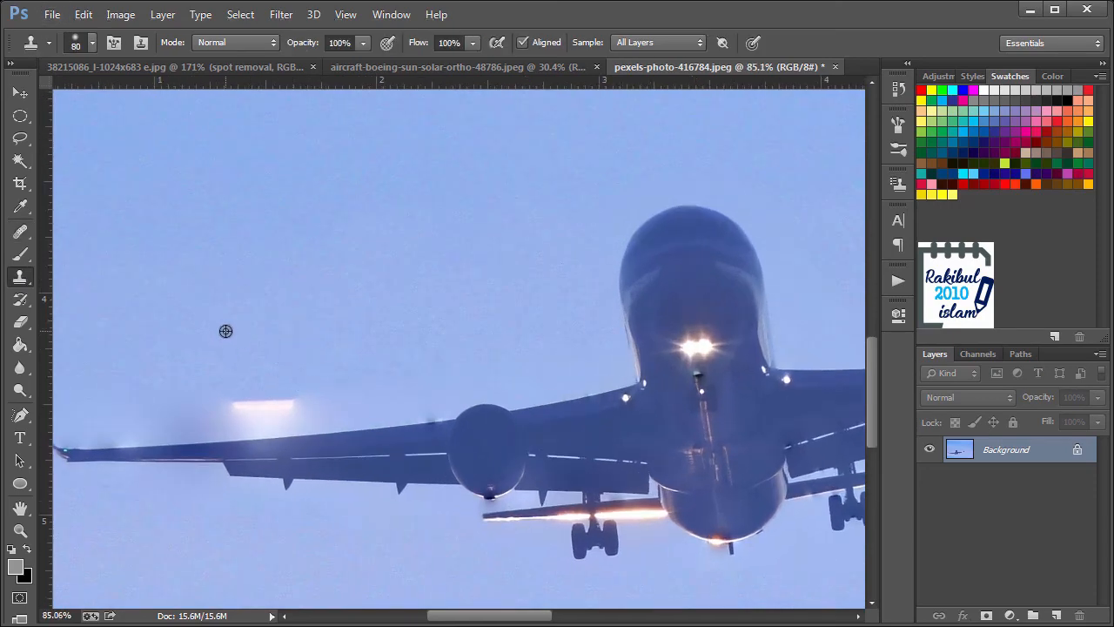
click(244, 399)
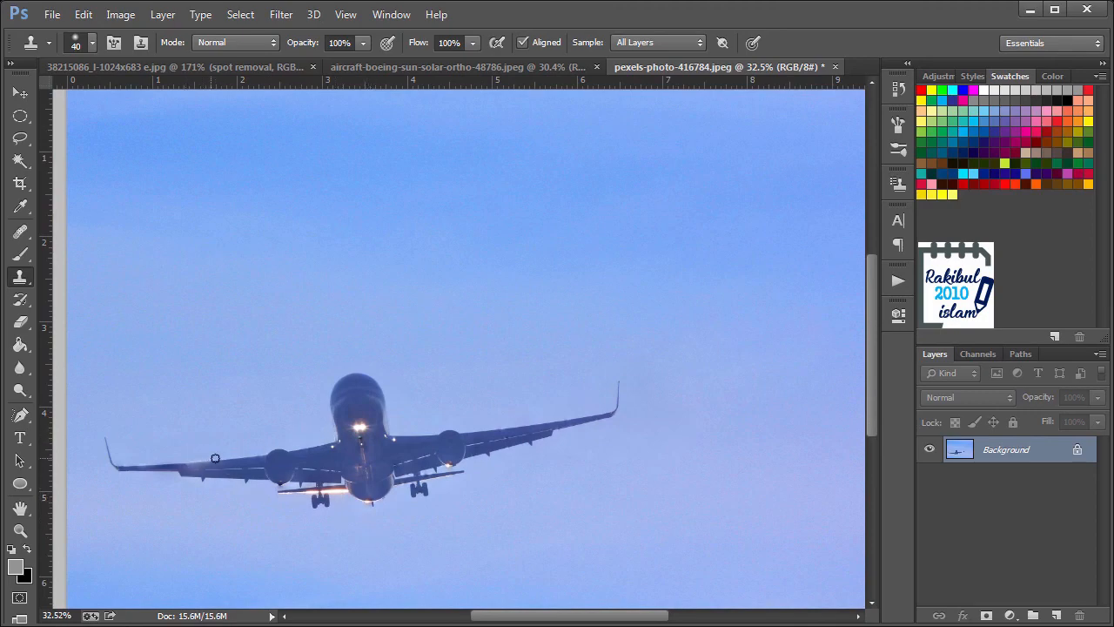
mouse_move(21, 233)
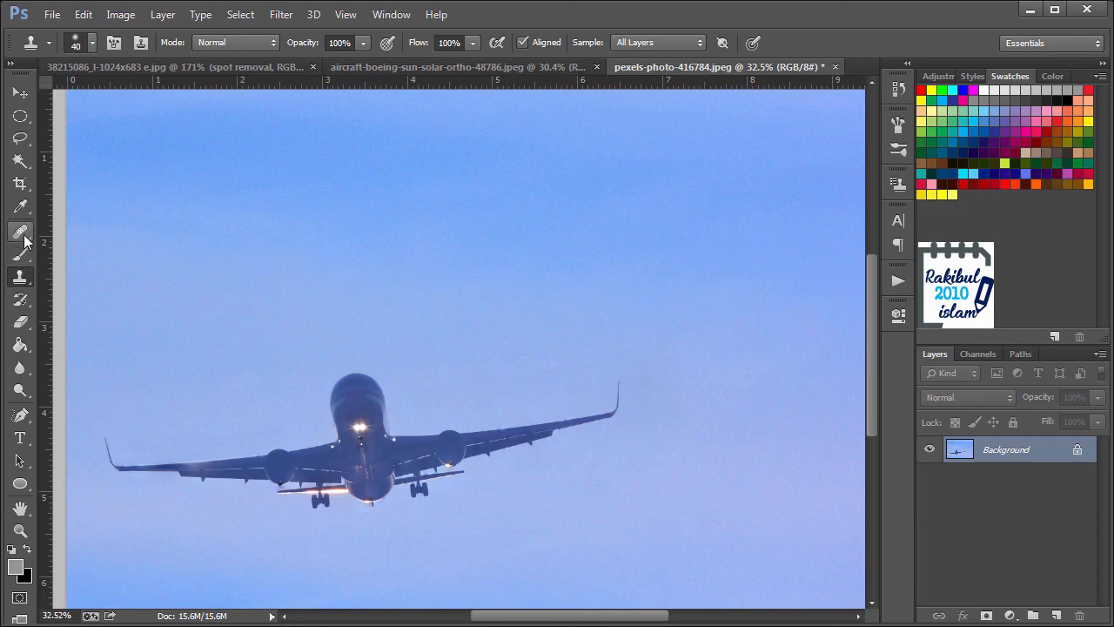
click(19, 277)
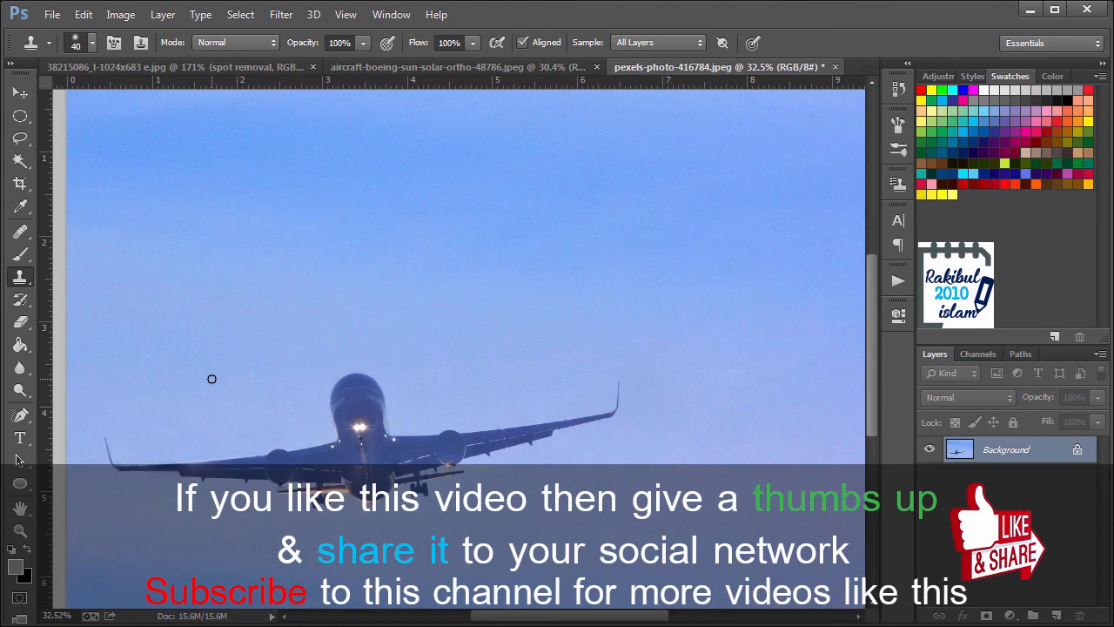
mouse_move(440, 533)
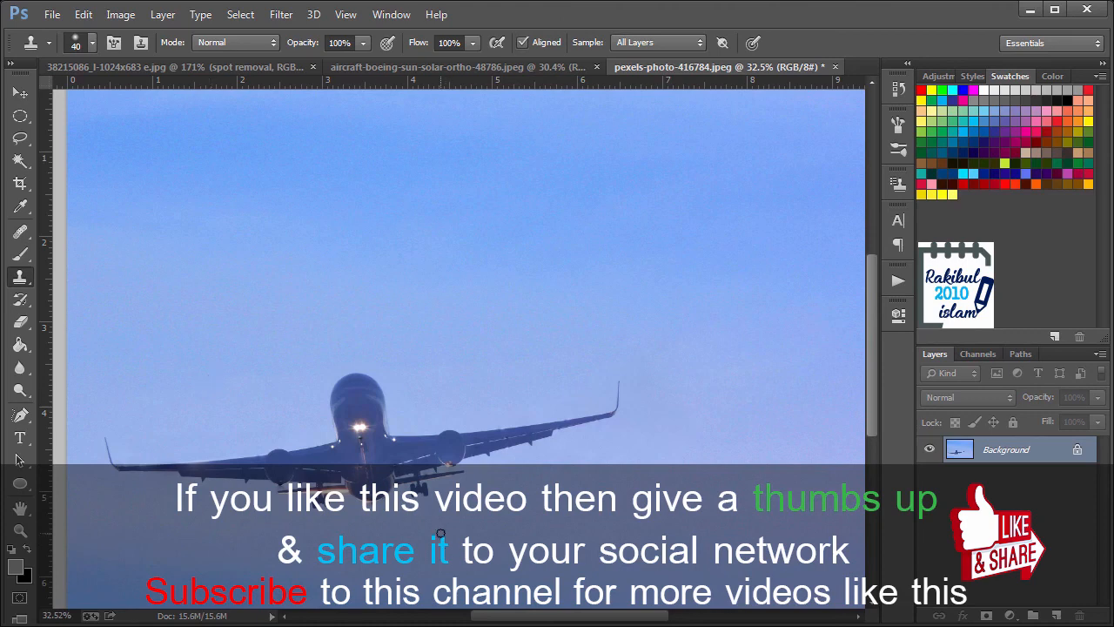
mouse_move(455, 522)
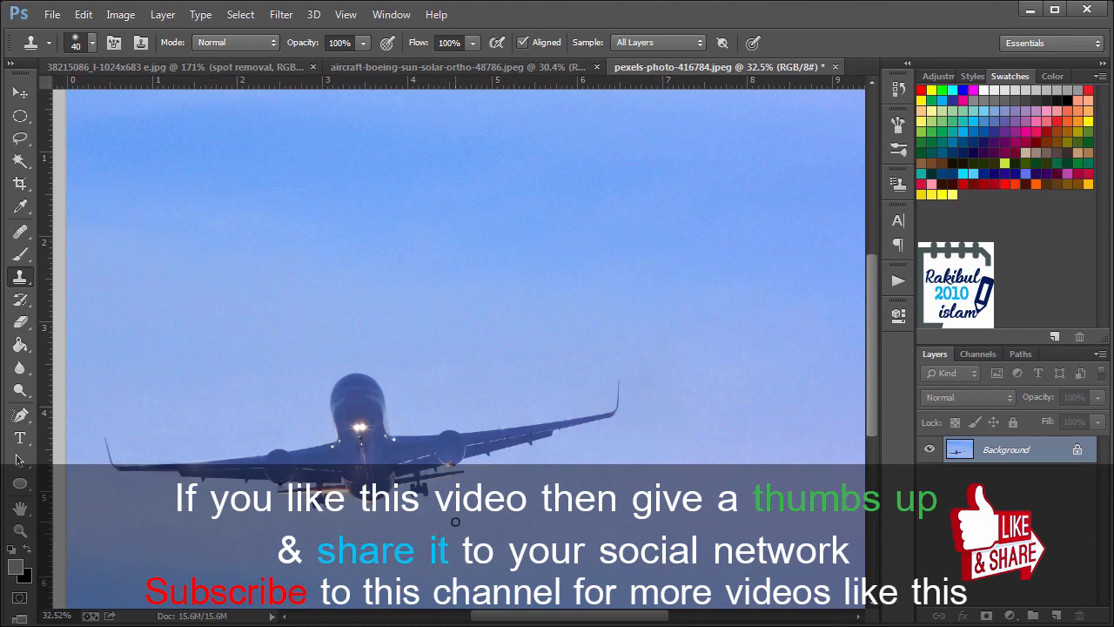